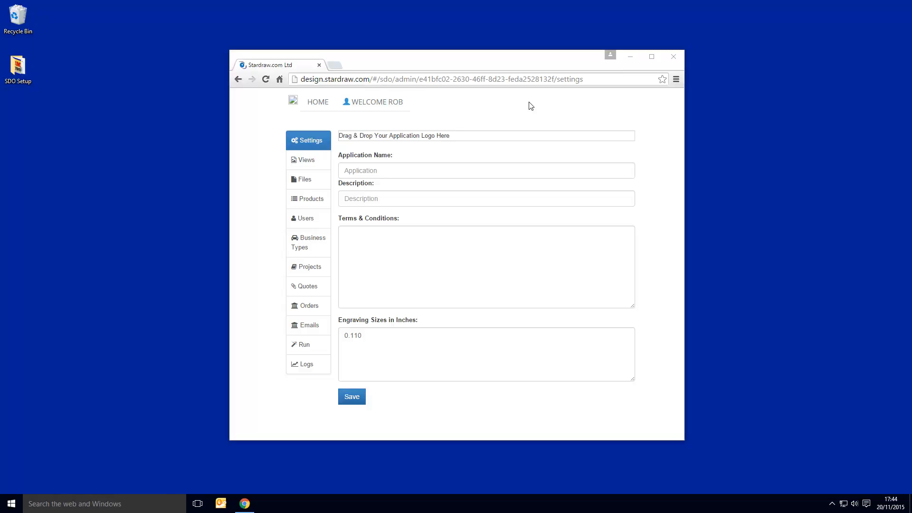
Step: Select the admin settings page URL, with Chrome snapped to the right half of the screen
{"action": "left_click", "coordinate": [442, 79]}
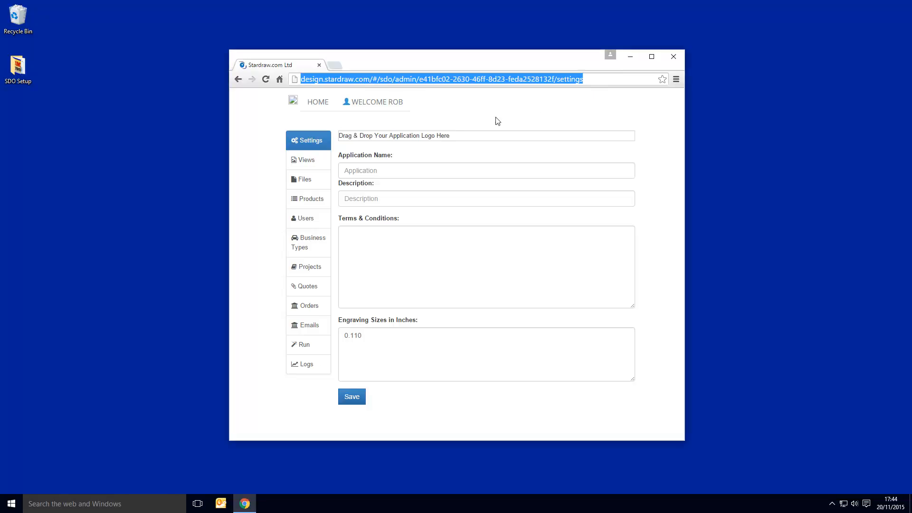
{"action": "mouse_move", "coordinate": [287, 121]}
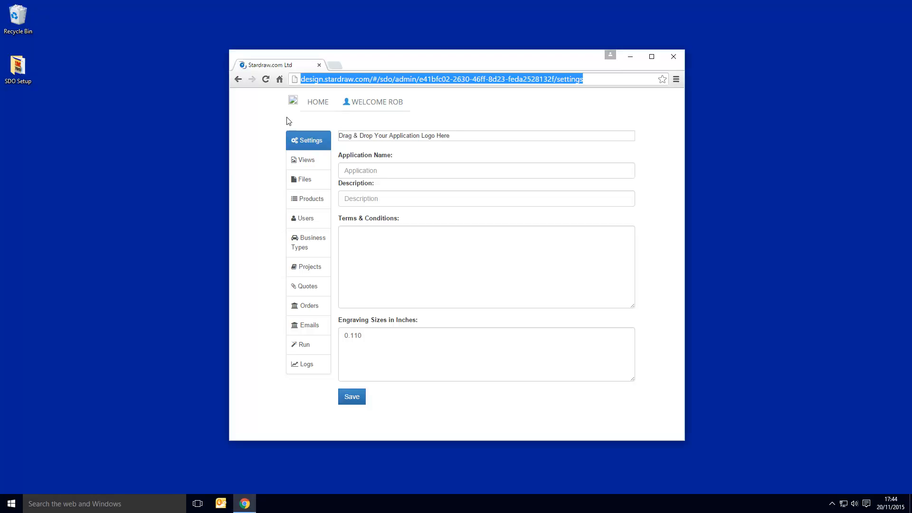
{"action": "mouse_move", "coordinate": [303, 143]}
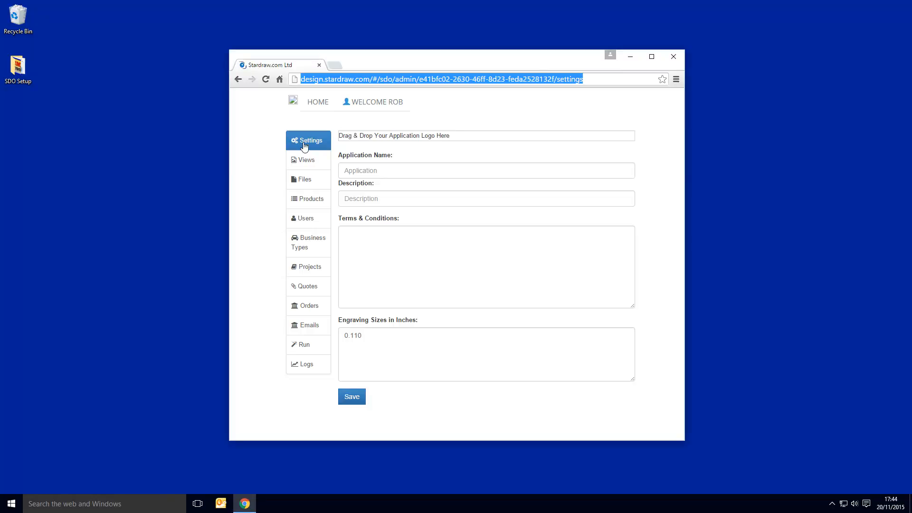
{"action": "mouse_move", "coordinate": [312, 203]}
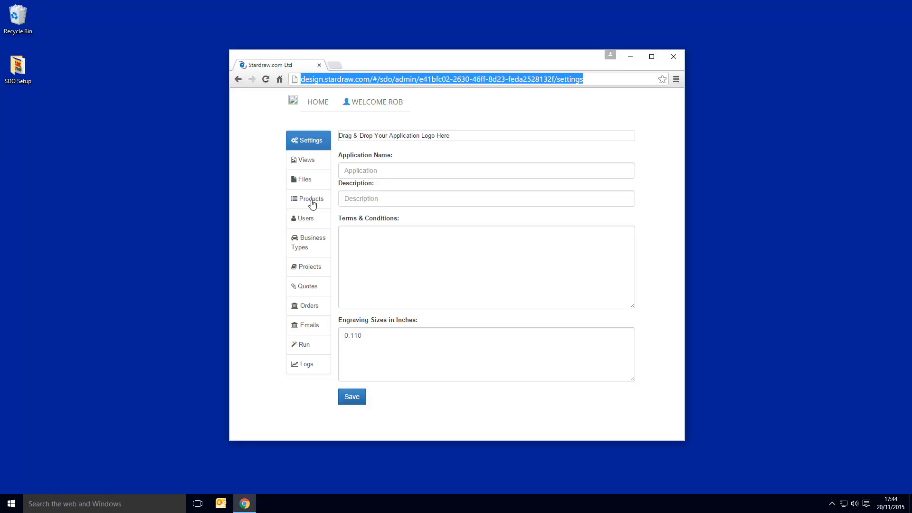
{"action": "mouse_move", "coordinate": [311, 223]}
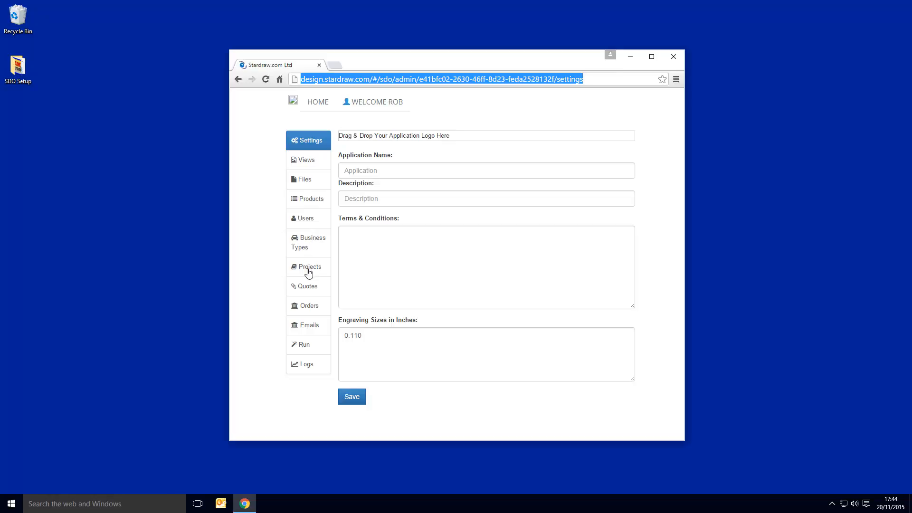
{"action": "mouse_move", "coordinate": [308, 308]}
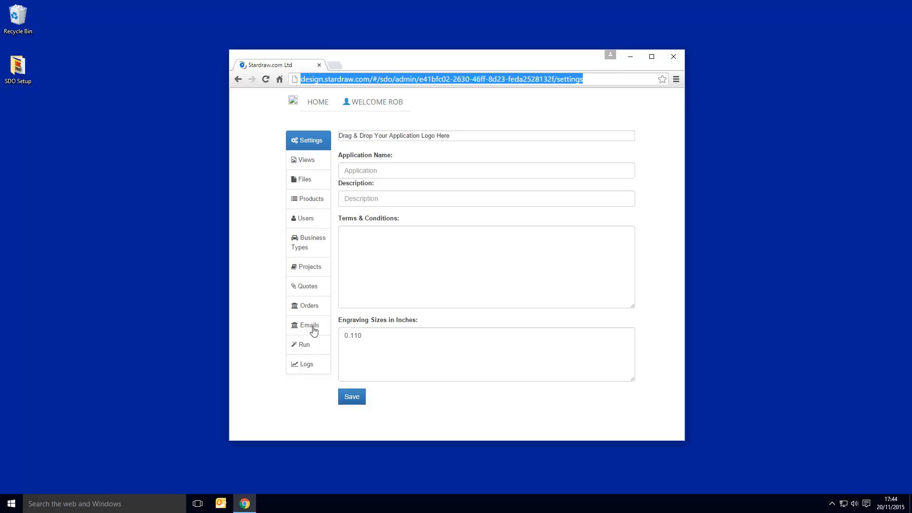
{"action": "mouse_move", "coordinate": [317, 323]}
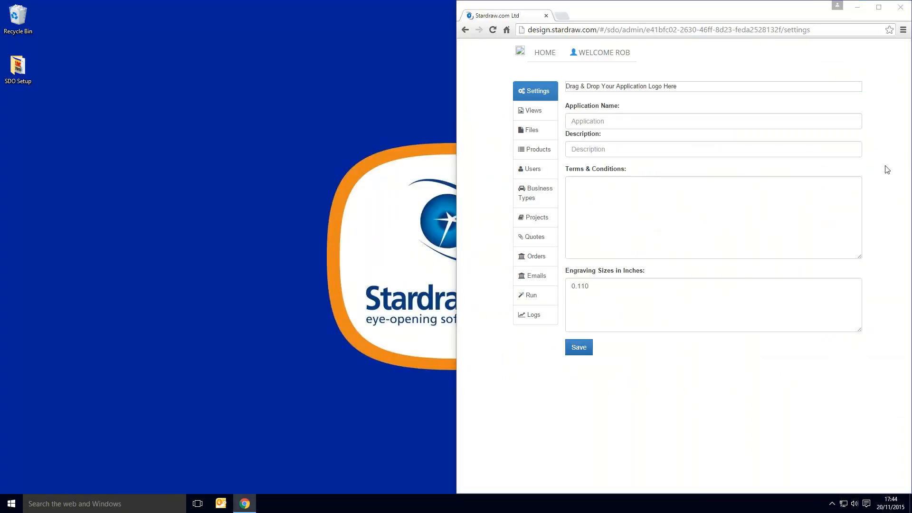
{"action": "mouse_move", "coordinate": [96, 77]}
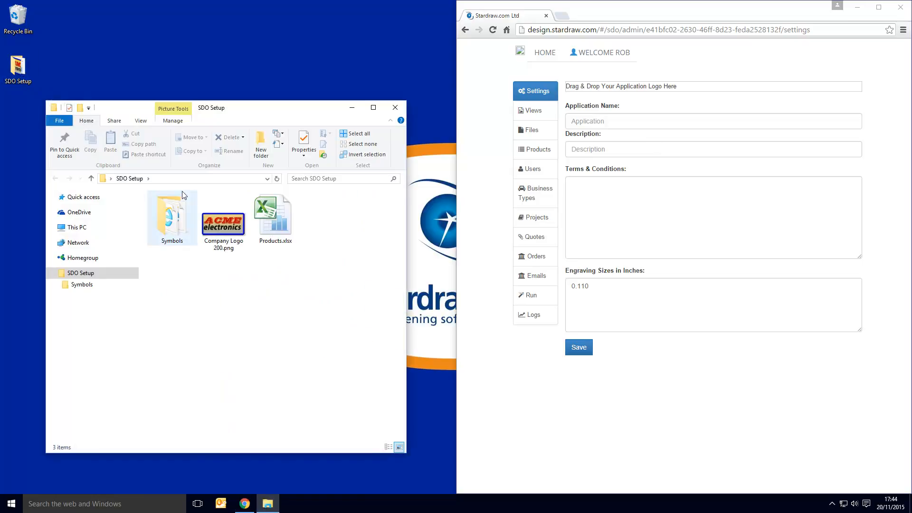
Step: Enter 'PanelWiz' as the application name and 'Panel Designer' as the description
{"action": "left_click", "coordinate": [273, 215]}
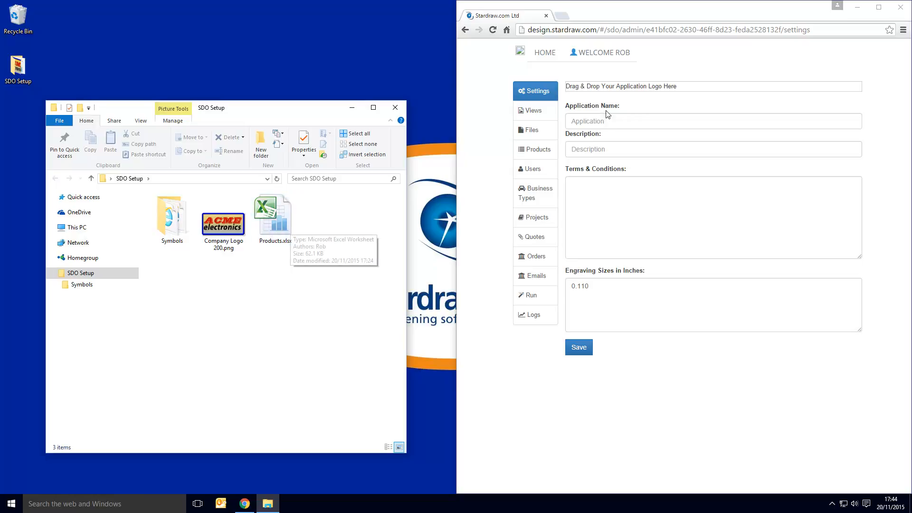
{"action": "left_click", "coordinate": [712, 121]}
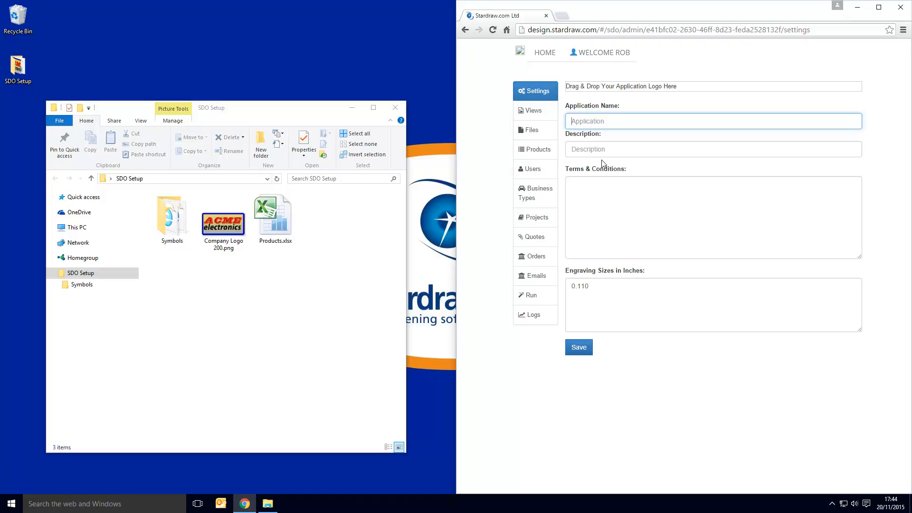
{"action": "type", "text": "PanelWiz"}
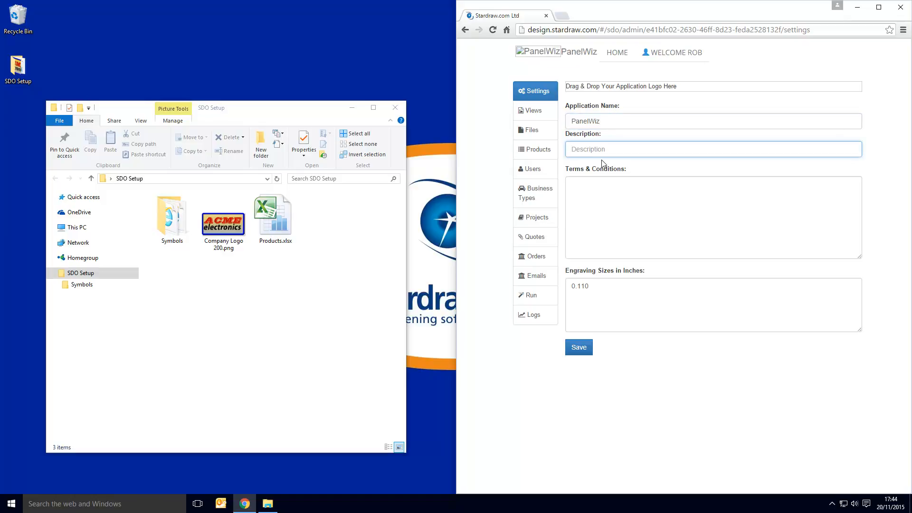
{"action": "type", "text": "Panel Desi"}
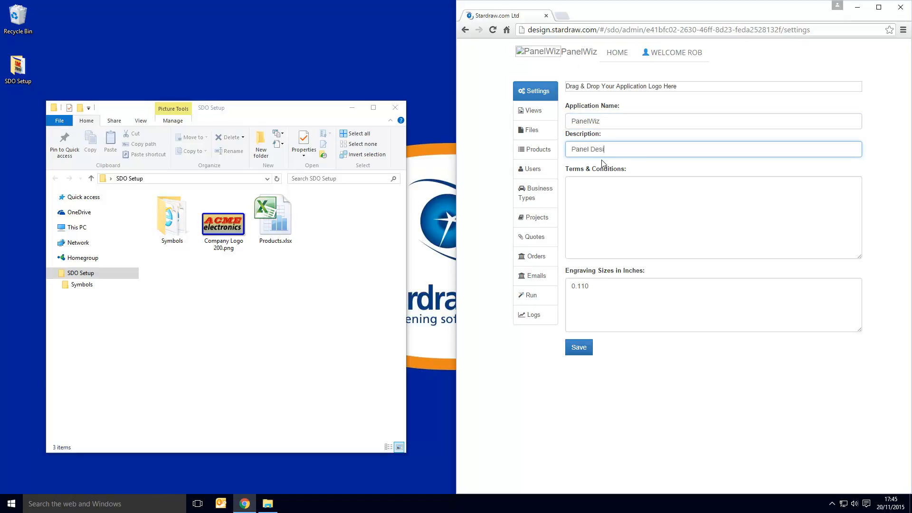
{"action": "type", "text": "gner"}
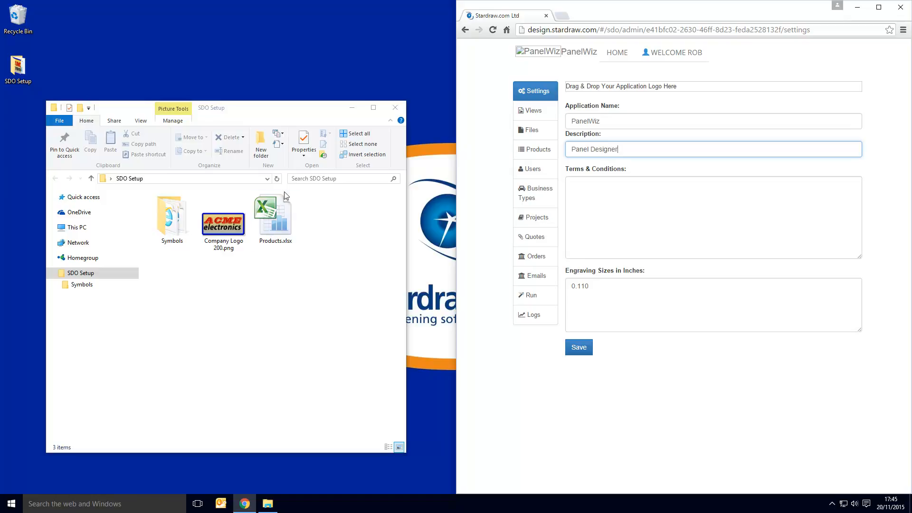
Step: Upload Company Logo 200.png as the application logo and view the Files list
{"action": "left_click_drag", "start_coordinate": [222, 221], "coordinate": [608, 88]}
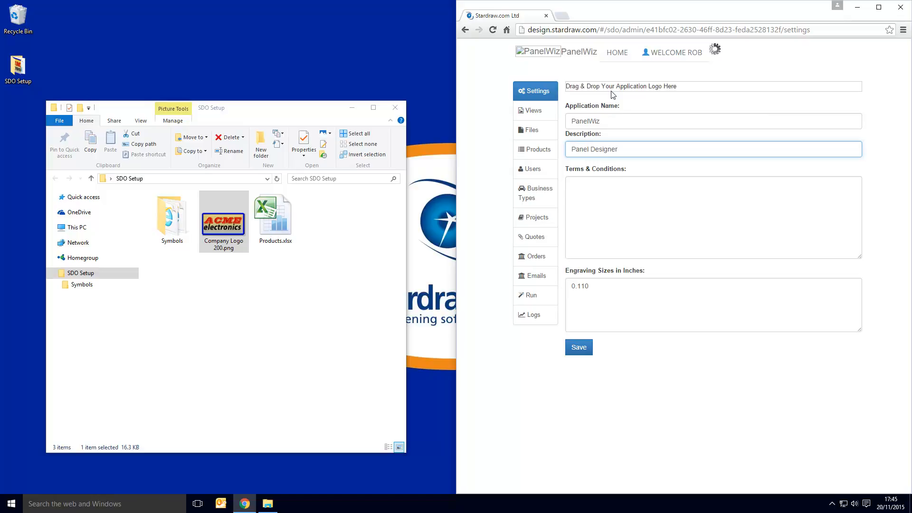
{"action": "left_click", "coordinate": [640, 148]}
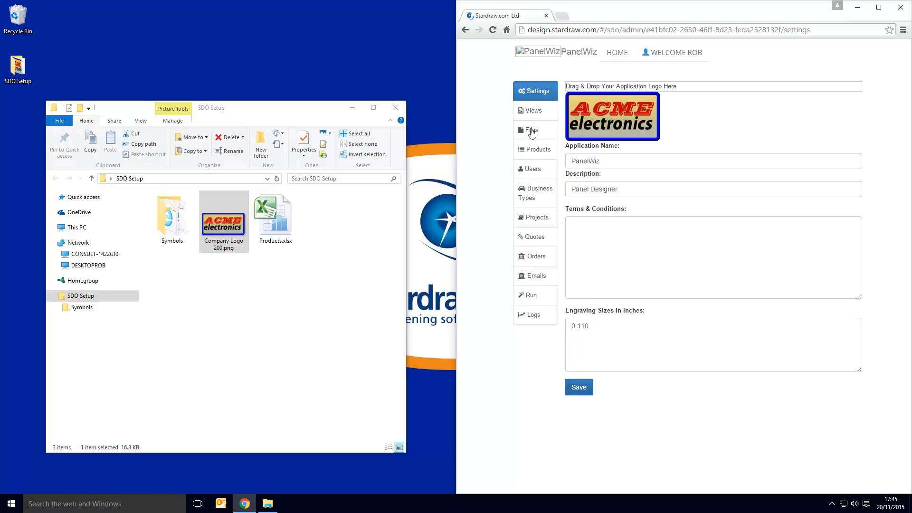
{"action": "left_click", "coordinate": [531, 130]}
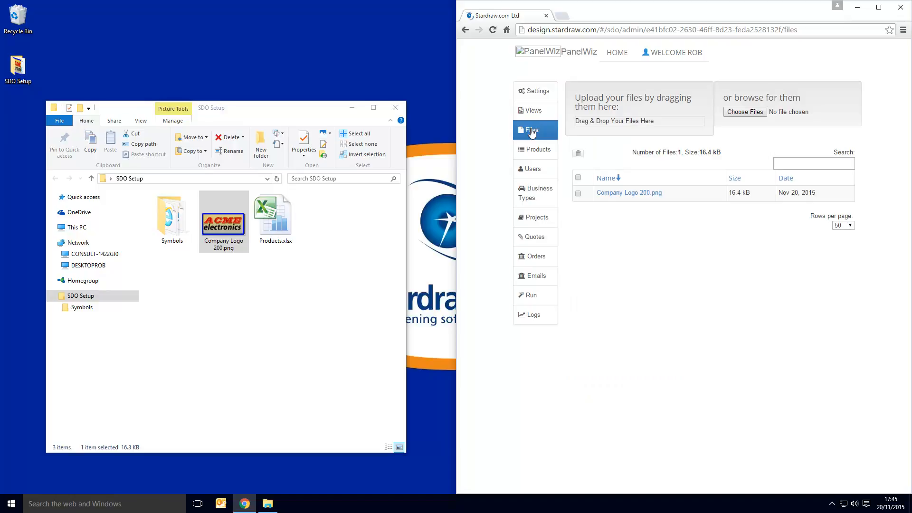
Step: Open the Symbols folder and select DB9.svg among the connector icons
{"action": "double_click", "coordinate": [172, 215]}
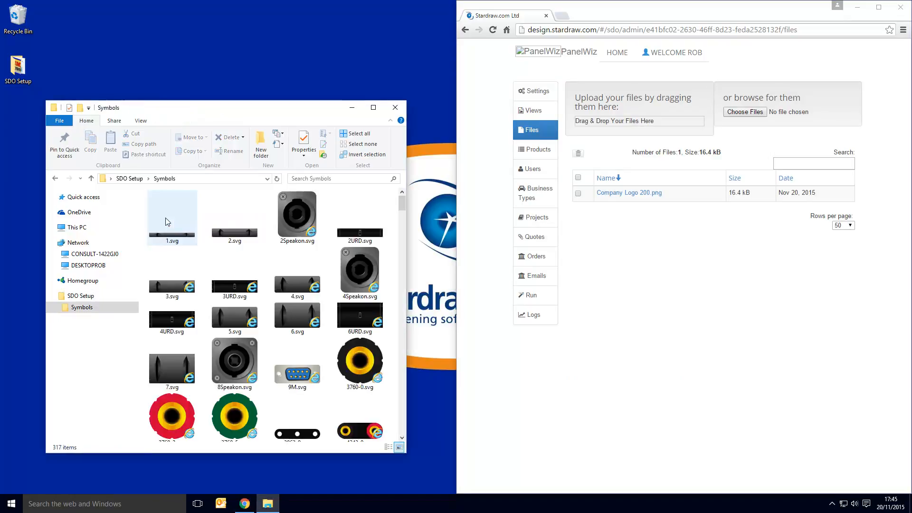
{"action": "mouse_move", "coordinate": [245, 227]}
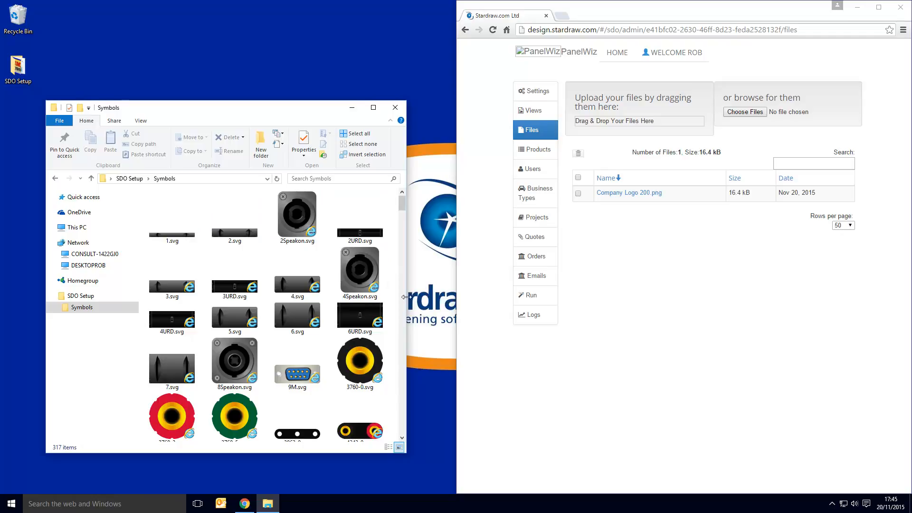
{"action": "scroll", "scroll_direction": "down", "scroll_amount": 3}
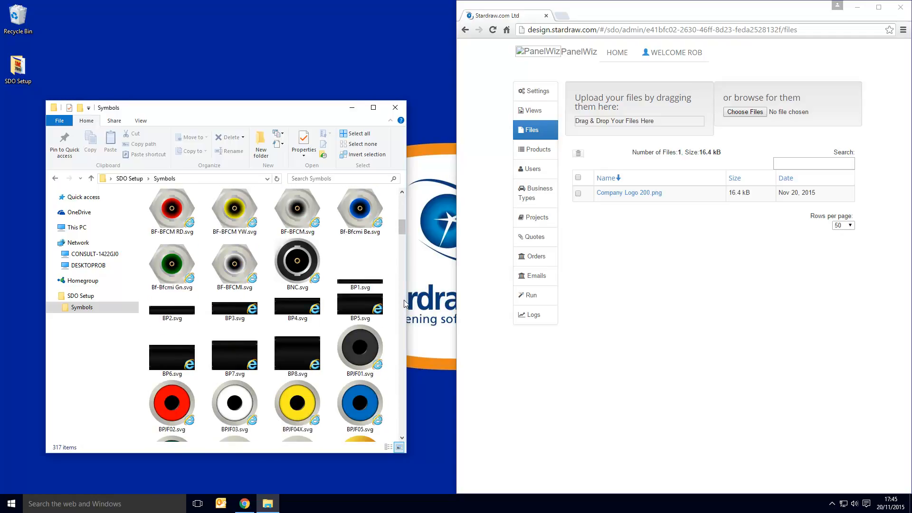
{"action": "scroll", "scroll_direction": "down", "scroll_amount": 3}
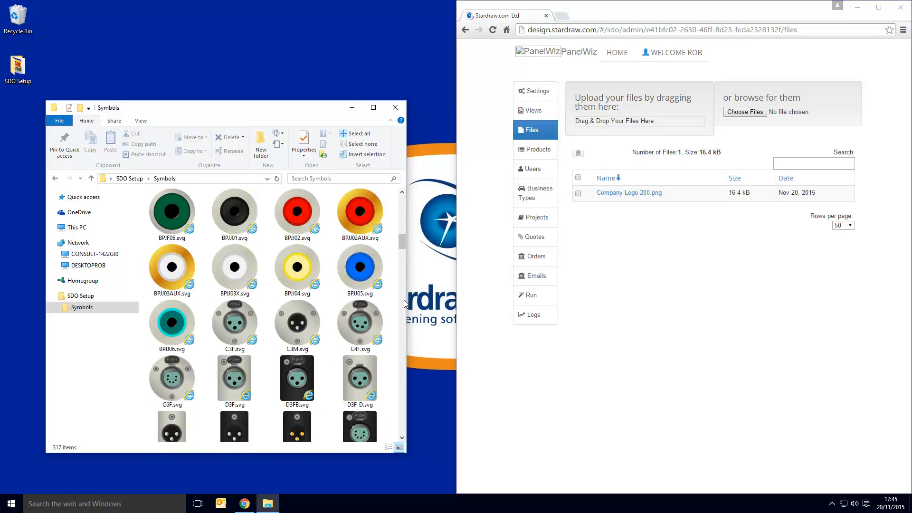
{"action": "scroll", "scroll_direction": "down", "scroll_amount": 3}
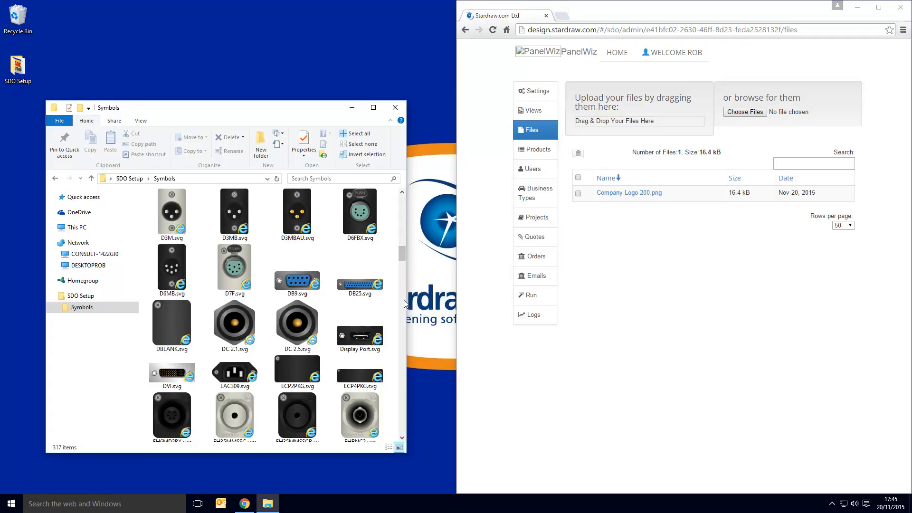
{"action": "left_click", "coordinate": [298, 270]}
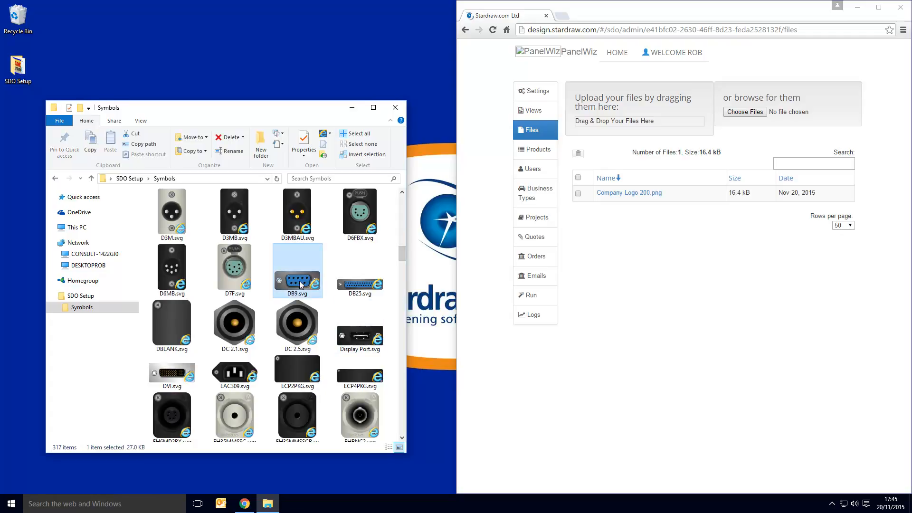
{"action": "double_click", "coordinate": [298, 271]}
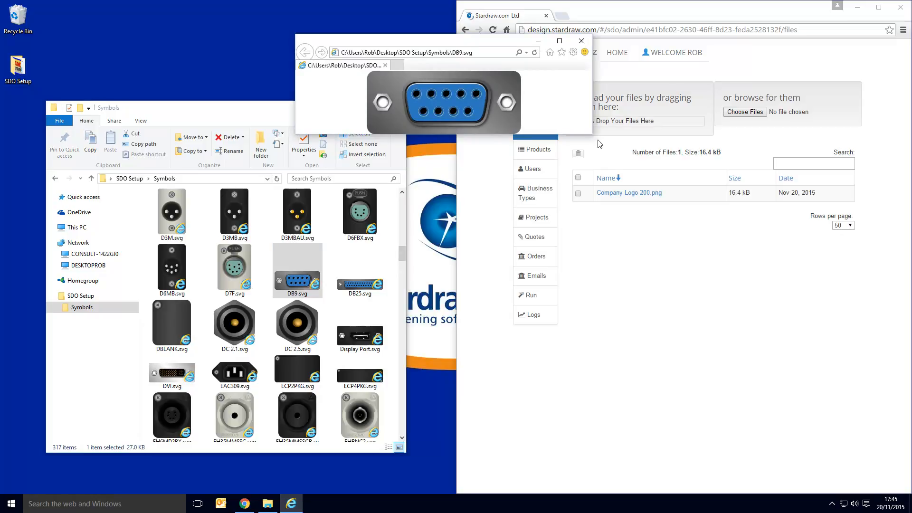
{"action": "left_click_drag", "start_coordinate": [585, 140], "coordinate": [889, 404]}
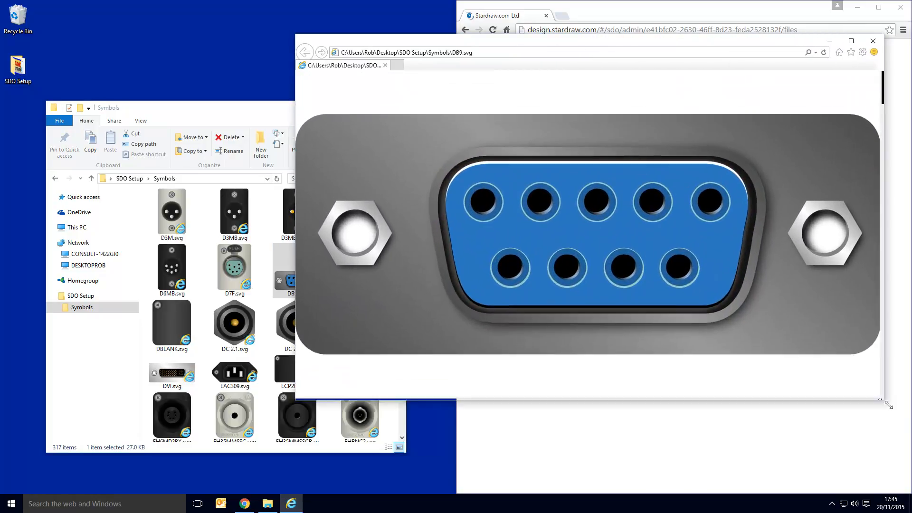
{"action": "left_click_drag", "start_coordinate": [890, 403], "coordinate": [907, 418]}
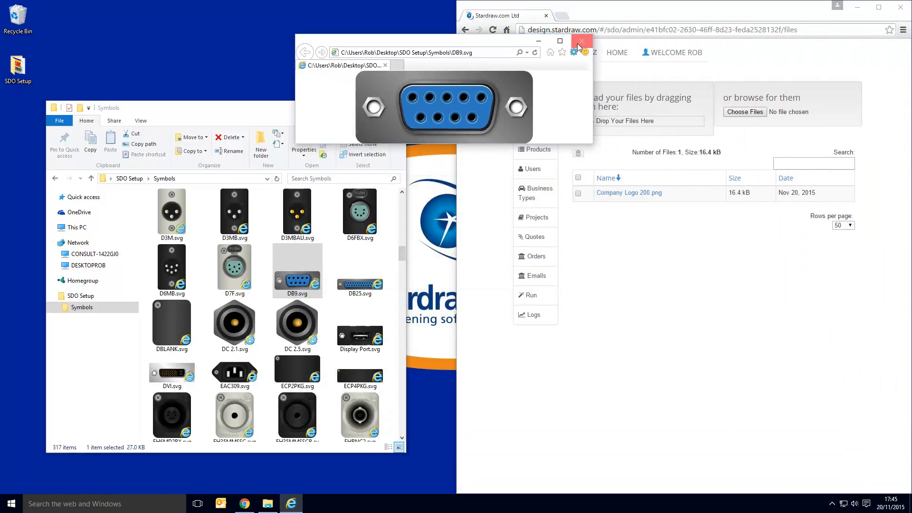
{"action": "left_click", "coordinate": [579, 41]}
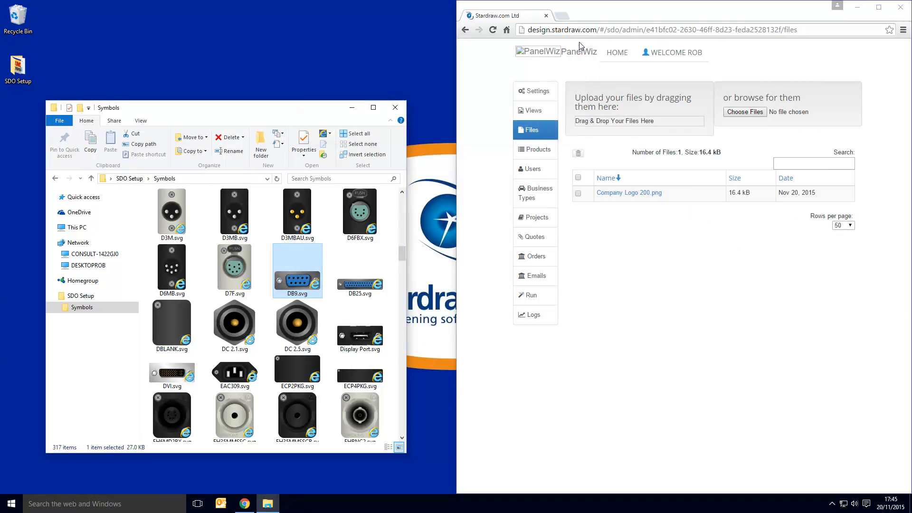
{"action": "mouse_move", "coordinate": [359, 212]}
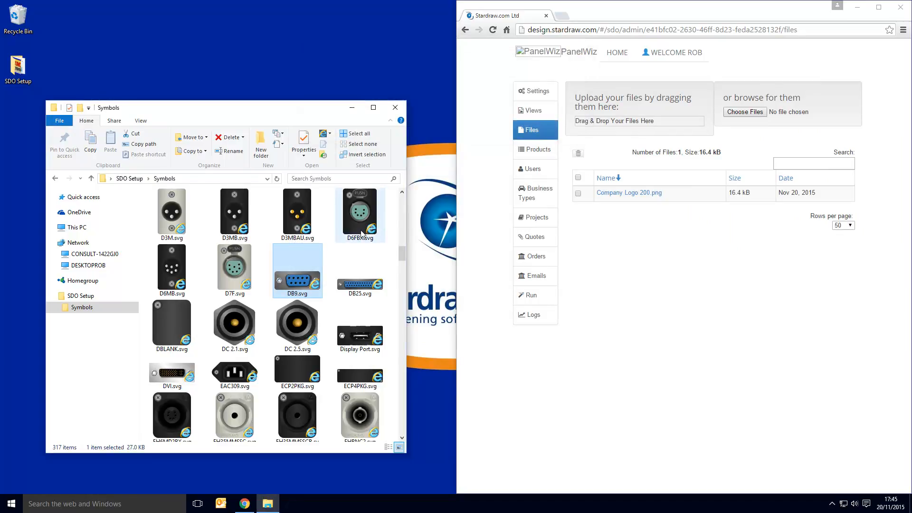
{"action": "mouse_move", "coordinate": [357, 226]}
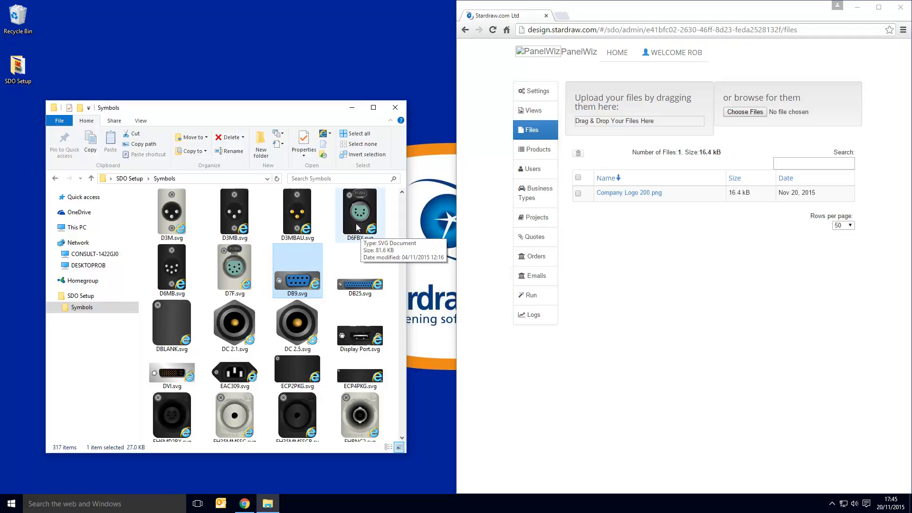
{"action": "mouse_move", "coordinate": [302, 285]}
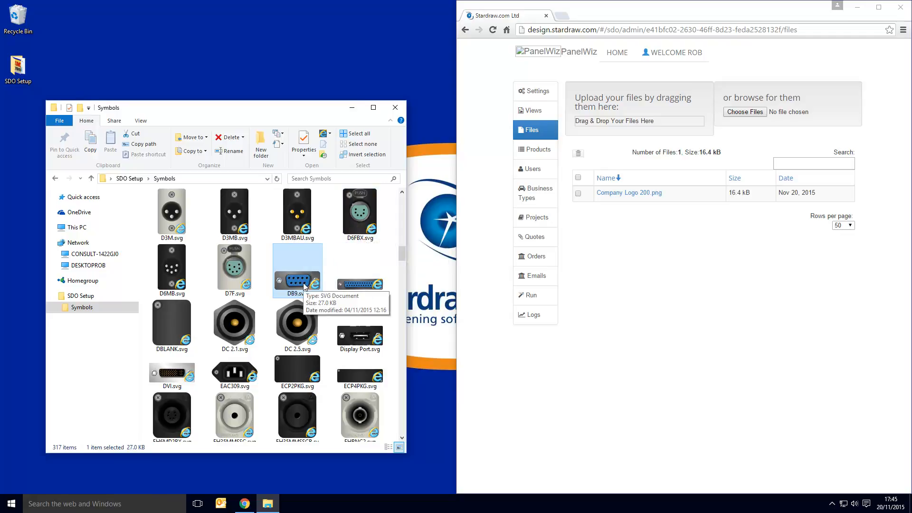
{"action": "mouse_move", "coordinate": [313, 285]}
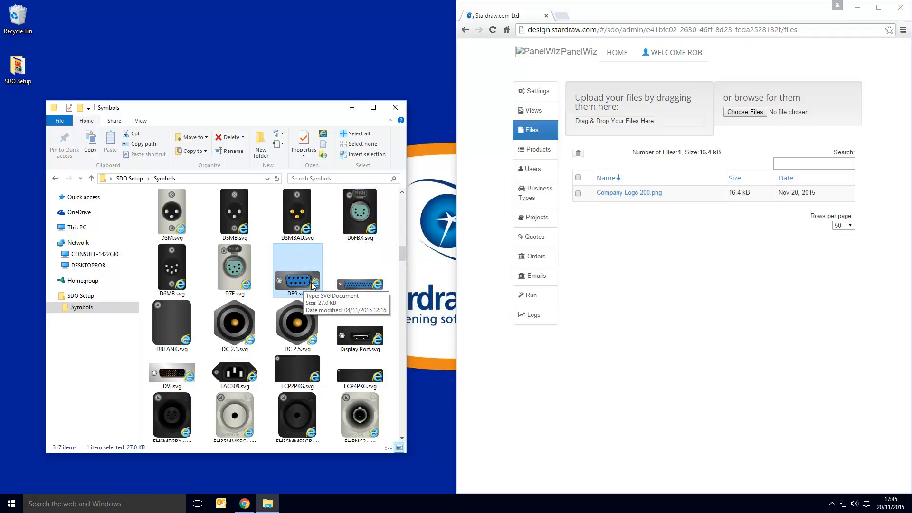
Step: Drop all 317 symbol files onto the Files upload area, then return to SDO Setup
{"action": "key", "text": "ctrl+a"}
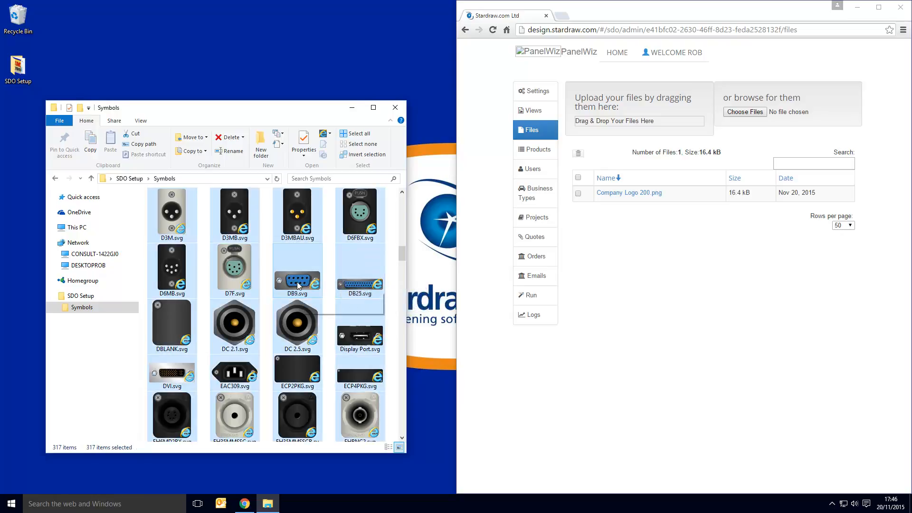
{"action": "left_click_drag", "start_coordinate": [297, 280], "coordinate": [638, 123]}
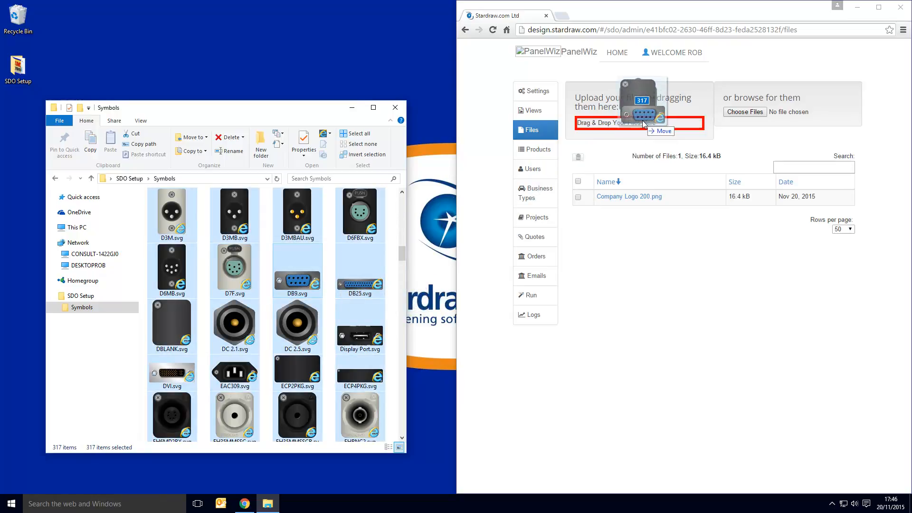
{"action": "left_click_drag", "start_coordinate": [296, 268], "coordinate": [638, 122]}
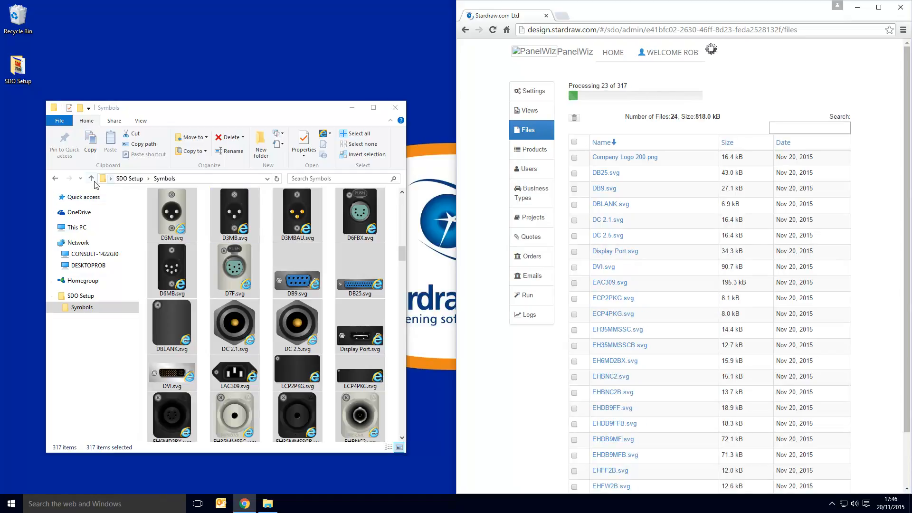
{"action": "left_click", "coordinate": [91, 178]}
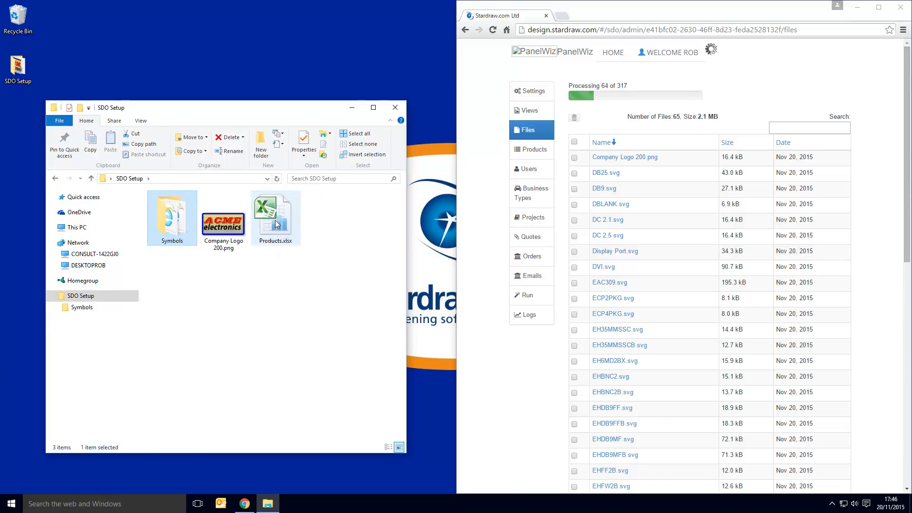
Step: Open Products.xlsx and inspect the type, key, connector and gender cells
{"action": "double_click", "coordinate": [274, 214]}
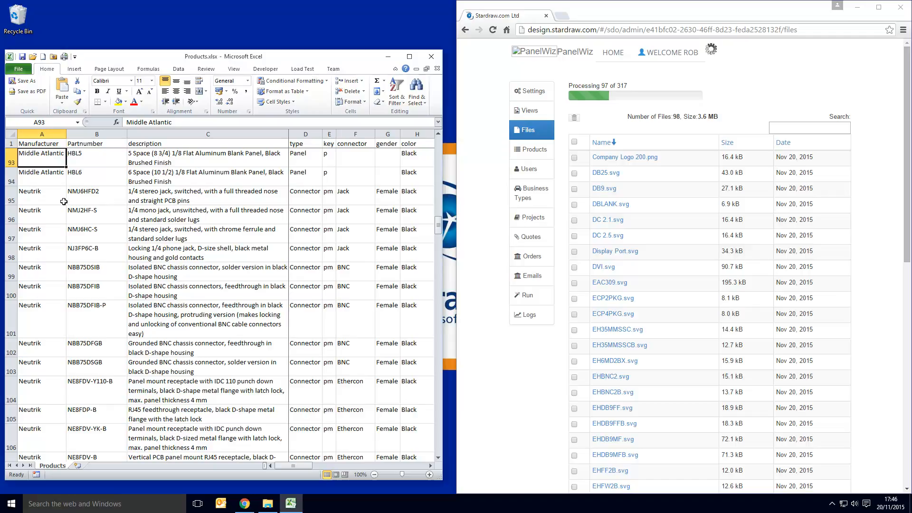
{"action": "left_click_drag", "start_coordinate": [41, 172], "coordinate": [41, 252]}
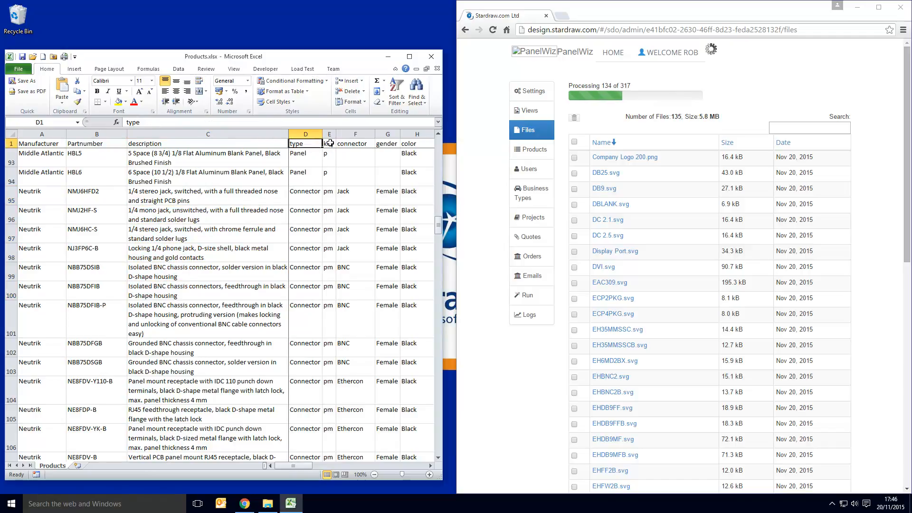
{"action": "left_click", "coordinate": [329, 134]}
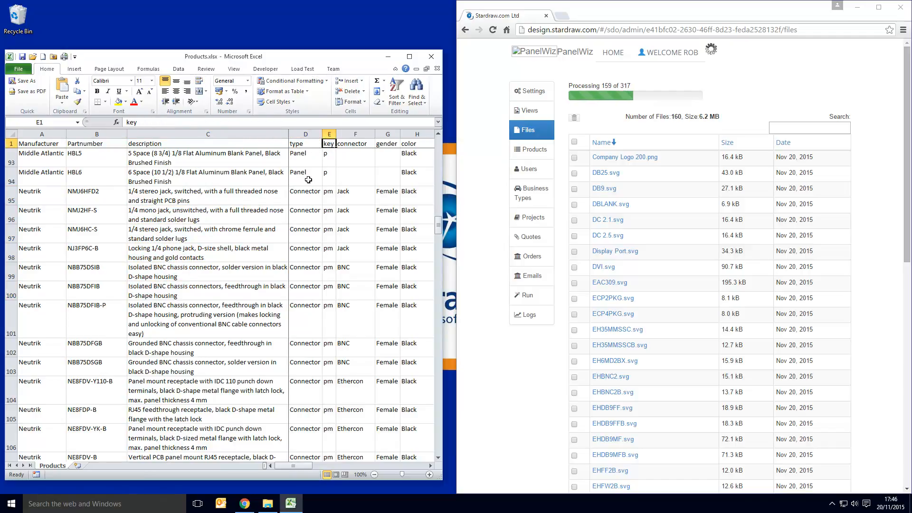
{"action": "left_click", "coordinate": [305, 195]}
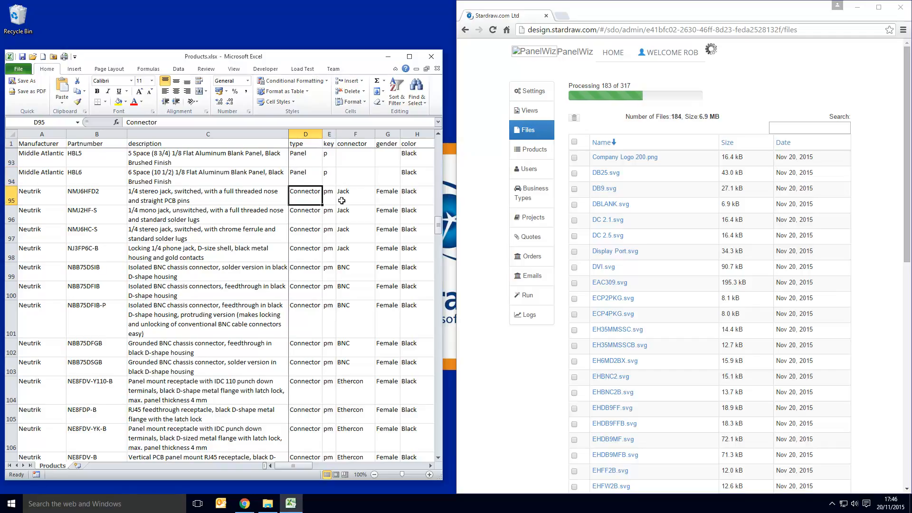
{"action": "left_click", "coordinate": [328, 172]}
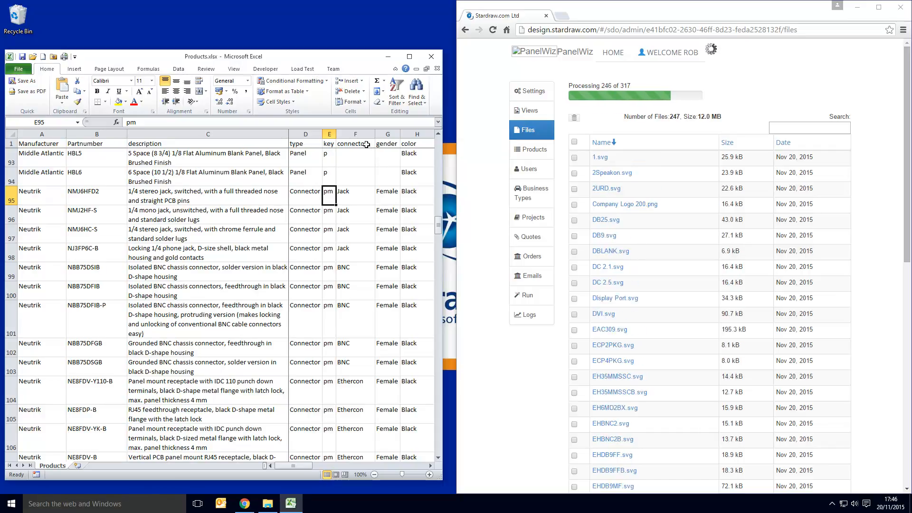
{"action": "left_click", "coordinate": [354, 143]}
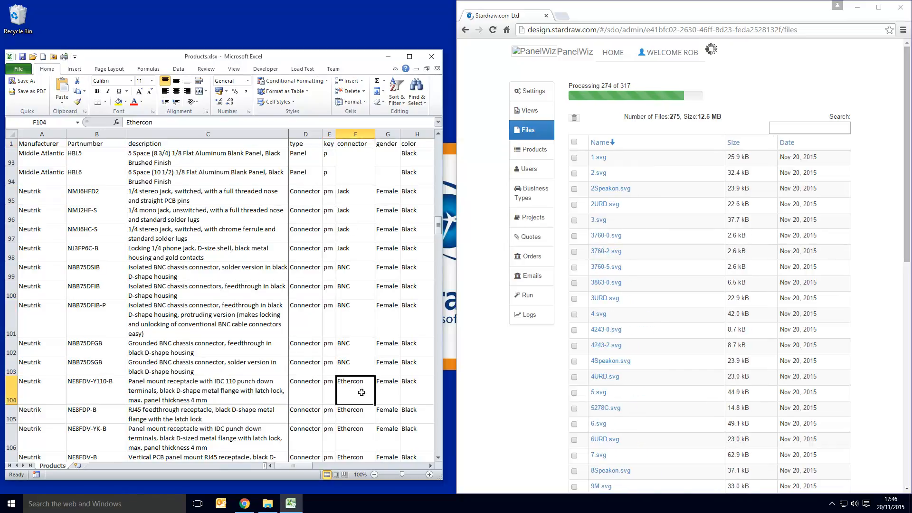
{"action": "left_click", "coordinate": [387, 213]}
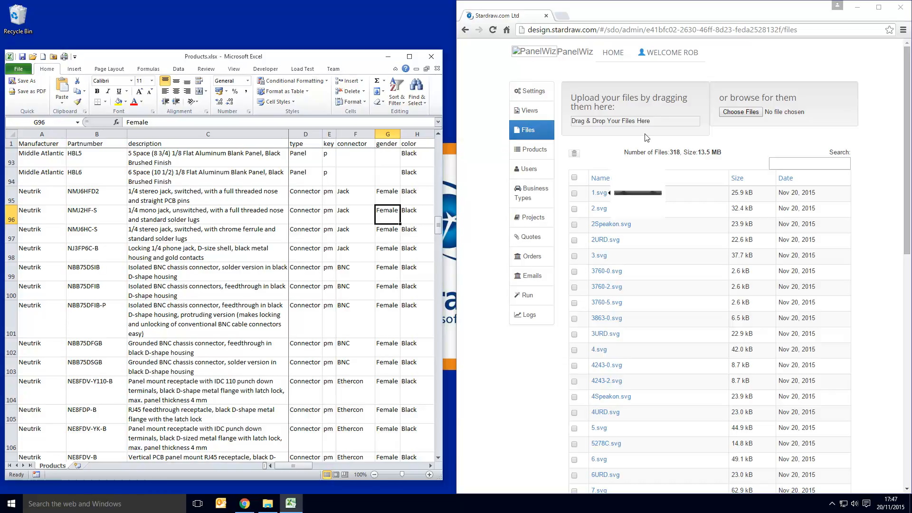
{"action": "left_click", "coordinate": [600, 178]}
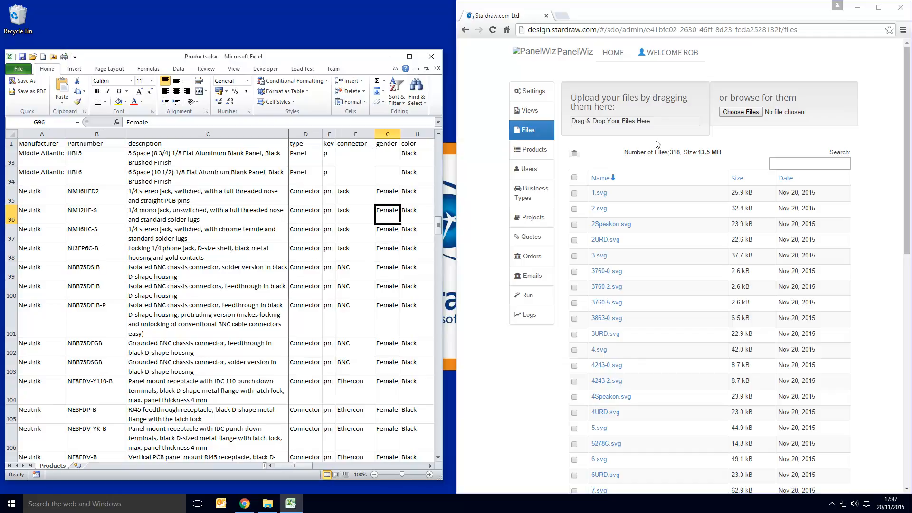
{"action": "left_click", "coordinate": [534, 149]}
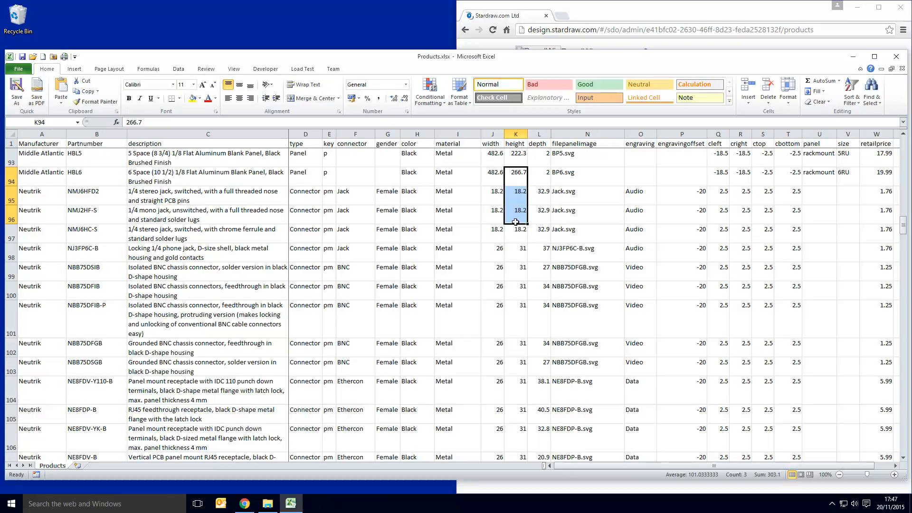
Step: Inspect the jack connector height values and the row 98 panel image file name
{"action": "left_click", "coordinate": [585, 191]}
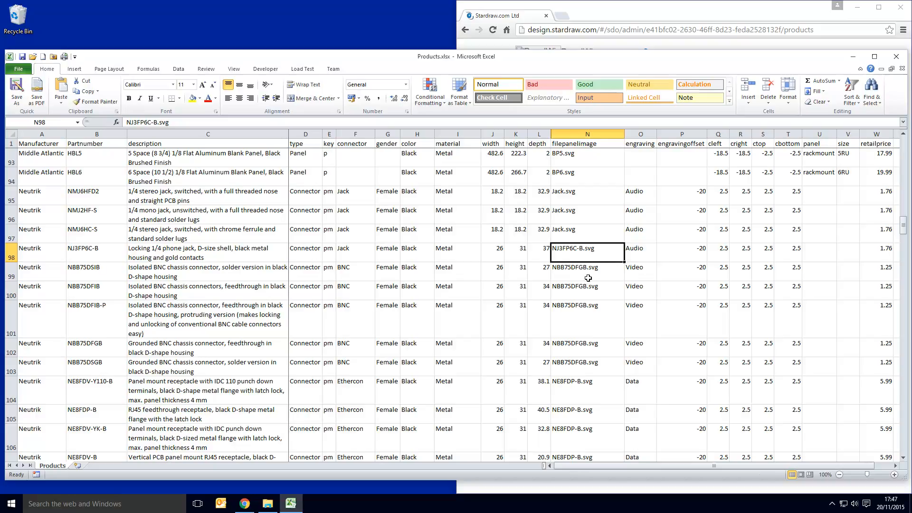
{"action": "left_click", "coordinate": [586, 270]}
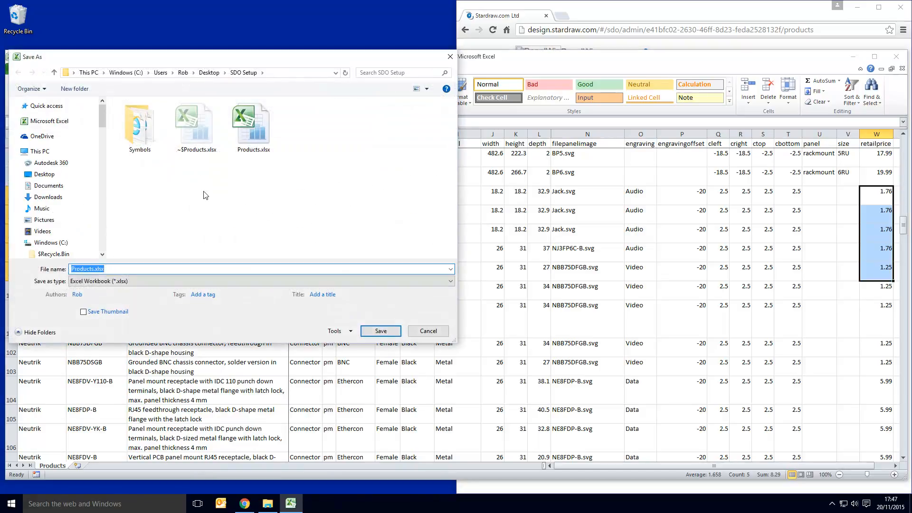
Step: Save the sheet as tab-delimited Products.txt, keep the text format, and close Excel
{"action": "left_click", "coordinate": [448, 280]}
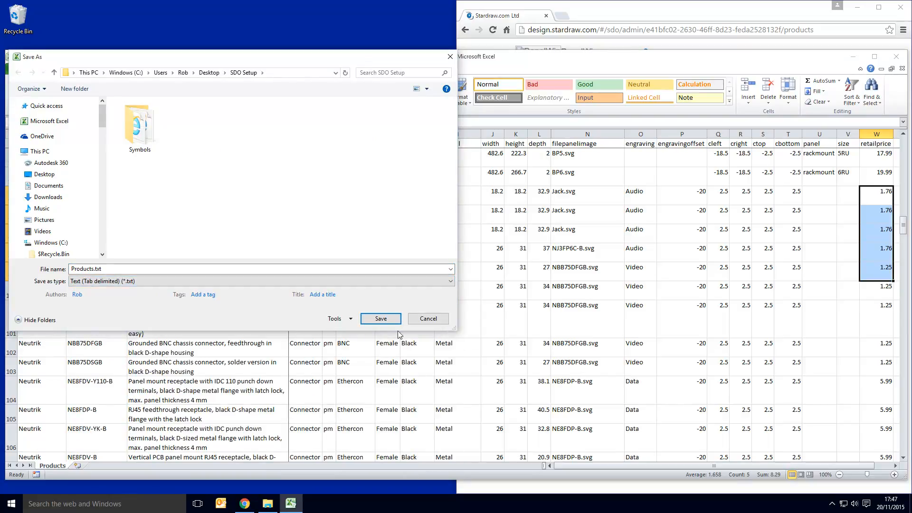
{"action": "left_click", "coordinate": [380, 318]}
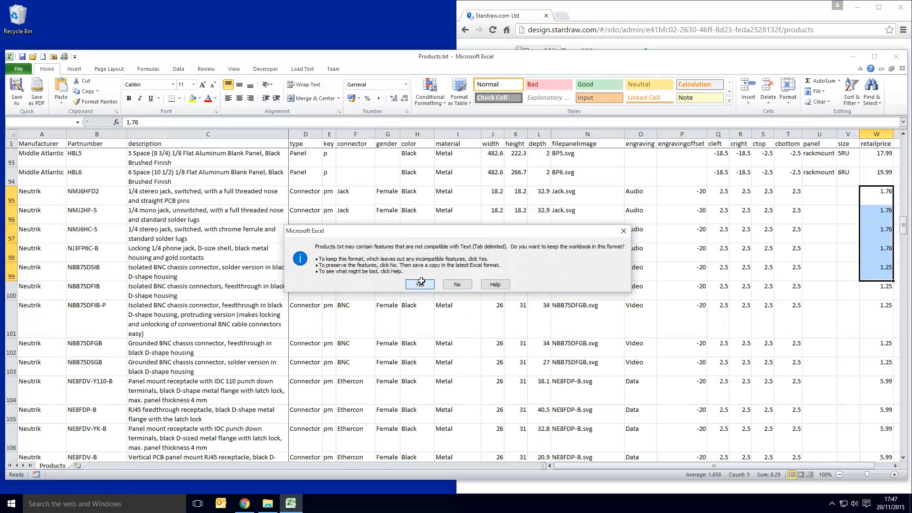
{"action": "left_click", "coordinate": [420, 285]}
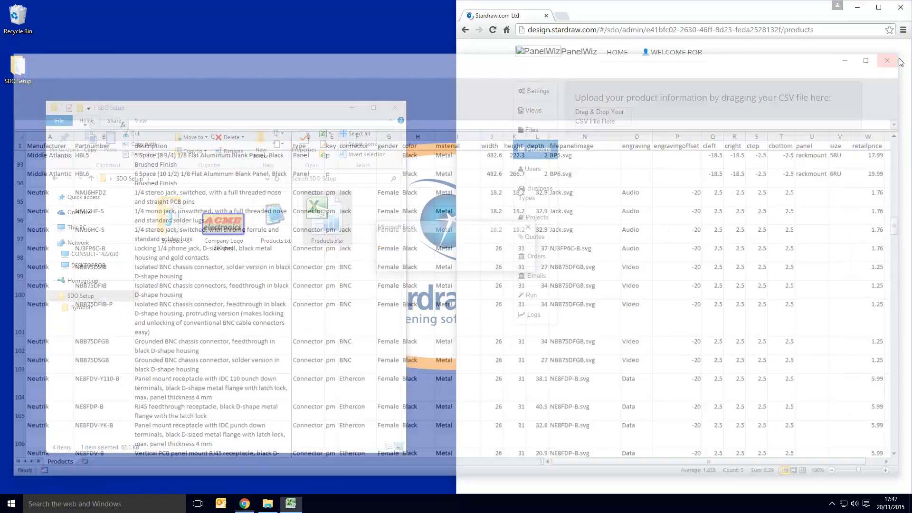
{"action": "left_click", "coordinate": [886, 60]}
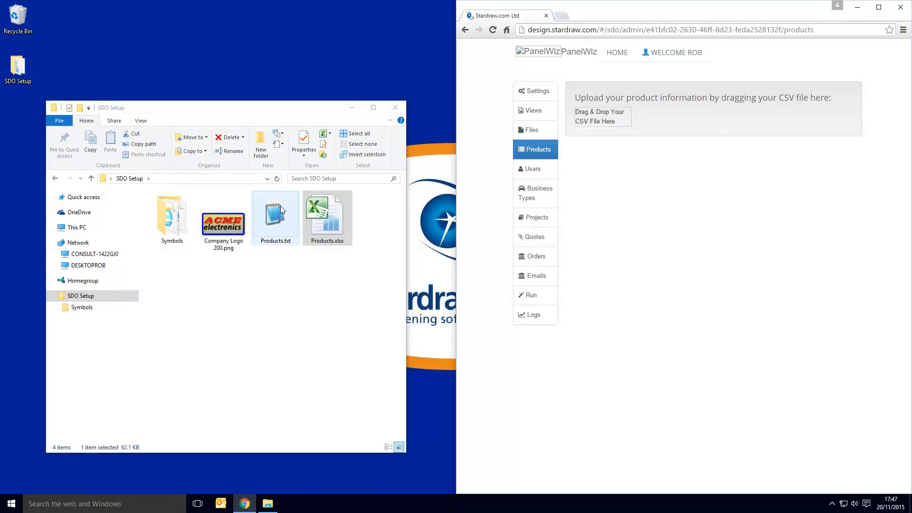
Step: Upload Products.txt to the product list and confirm adding the 365 products
{"action": "left_click_drag", "start_coordinate": [275, 215], "coordinate": [601, 117]}
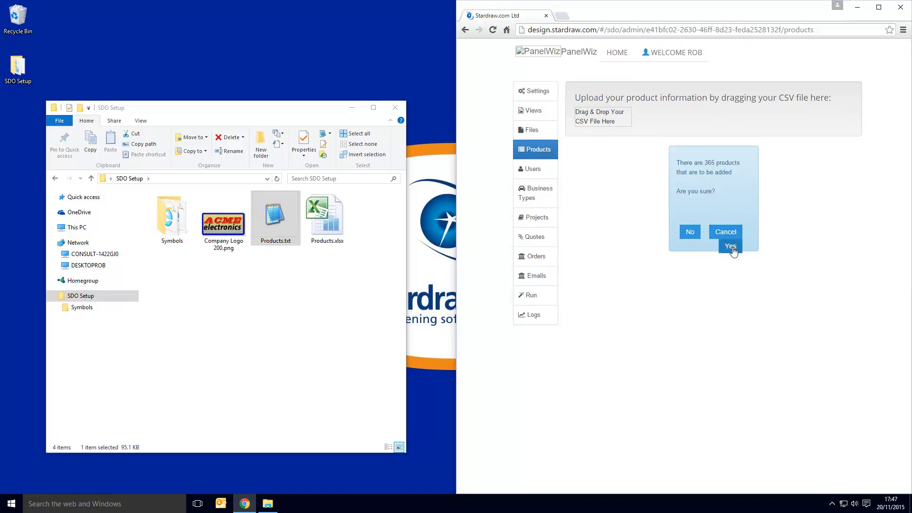
{"action": "left_click", "coordinate": [730, 245]}
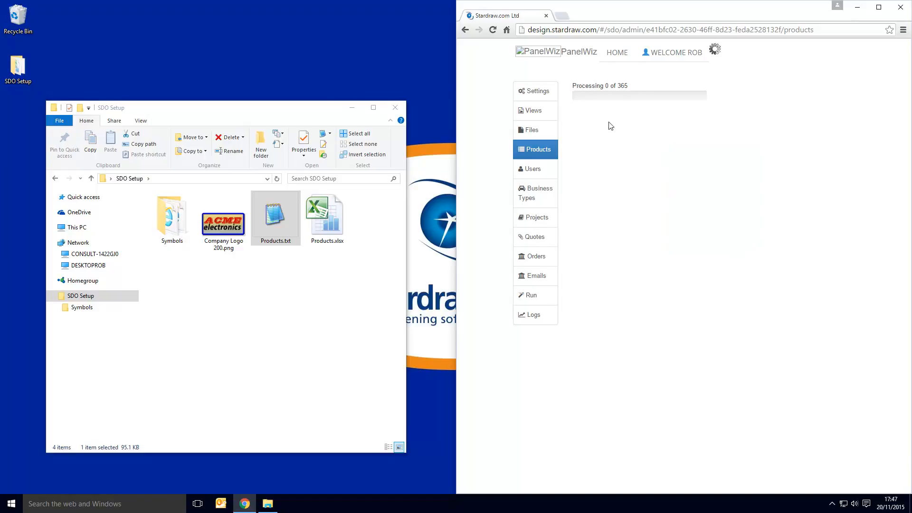
{"action": "mouse_move", "coordinate": [607, 101]}
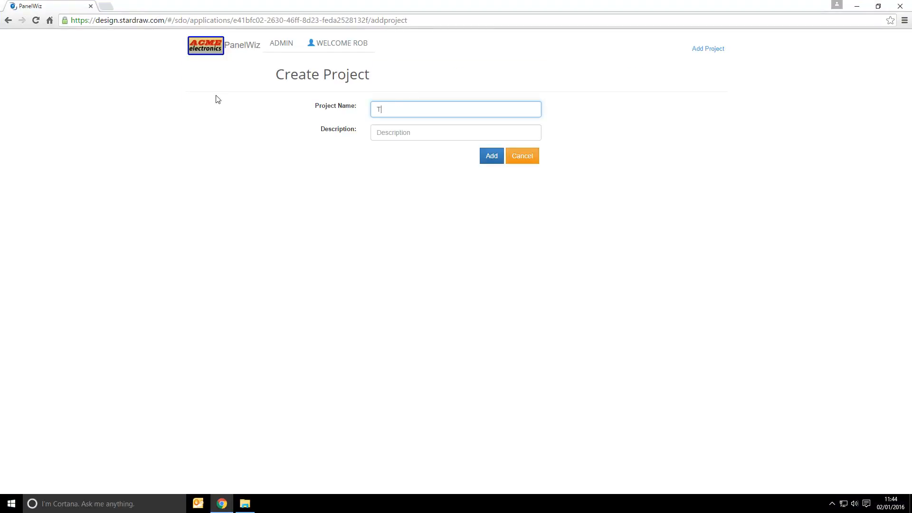
Step: Create a new project named 'Test Project'
{"action": "type", "text": "est Proj"}
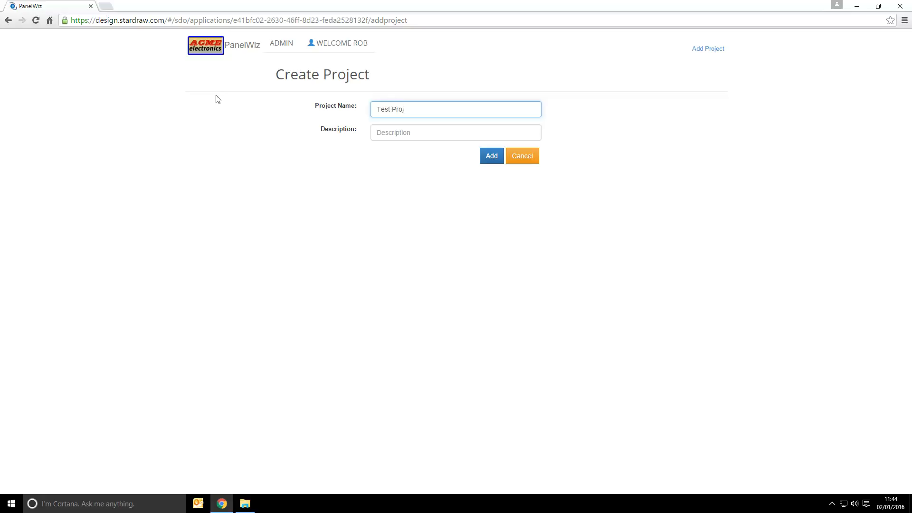
{"action": "type", "text": "ect"}
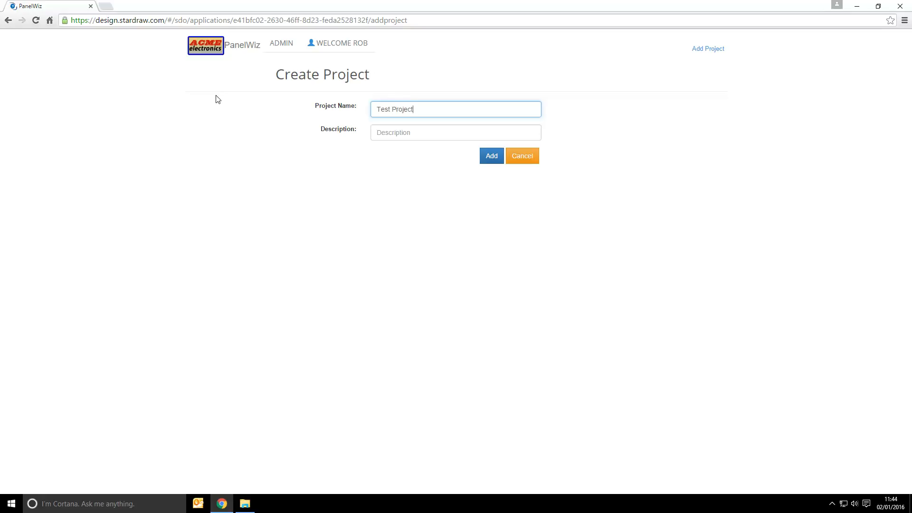
{"action": "type", "text": "Test"}
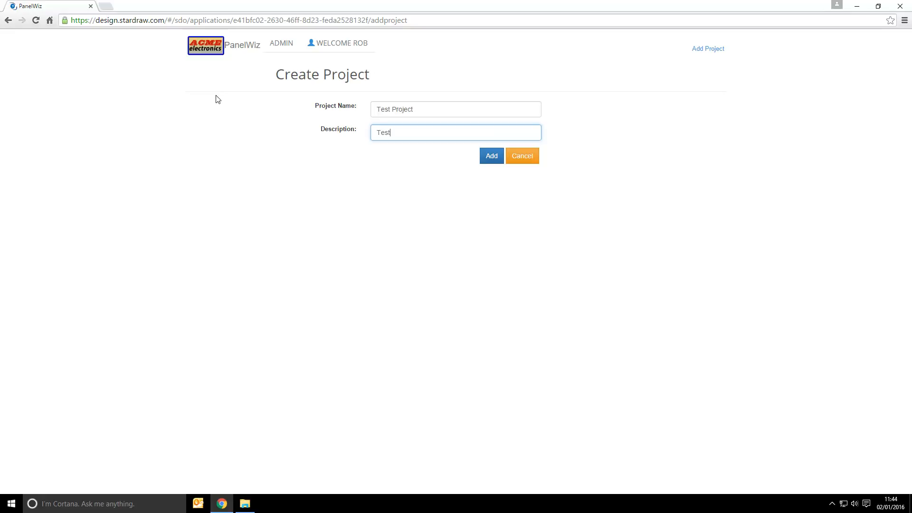
{"action": "left_click", "coordinate": [490, 155]}
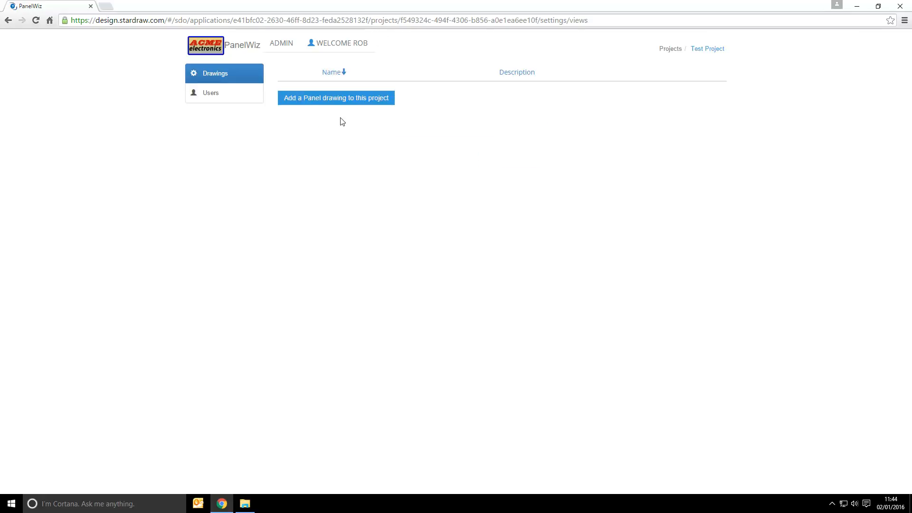
{"action": "mouse_move", "coordinate": [342, 100]}
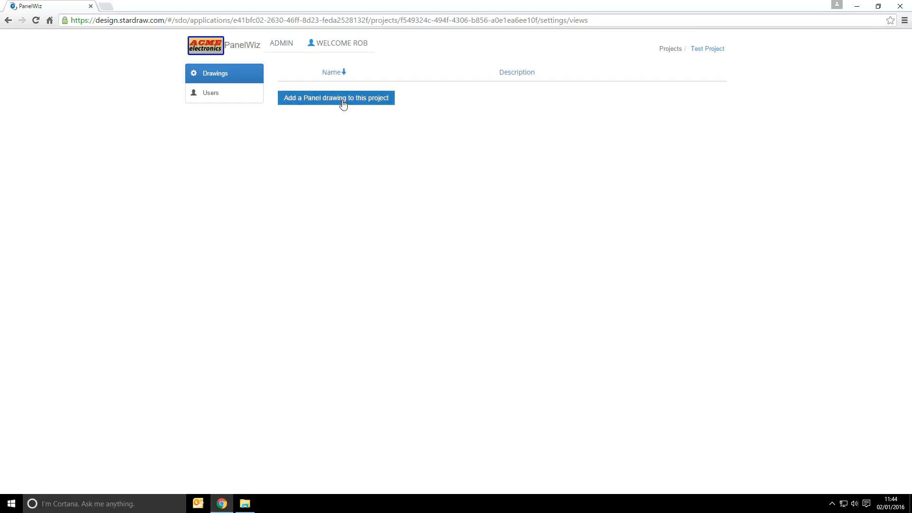
Step: Add panel drawing FP-1001 with description 'Stage Left', accepting the name warning
{"action": "left_click", "coordinate": [336, 98]}
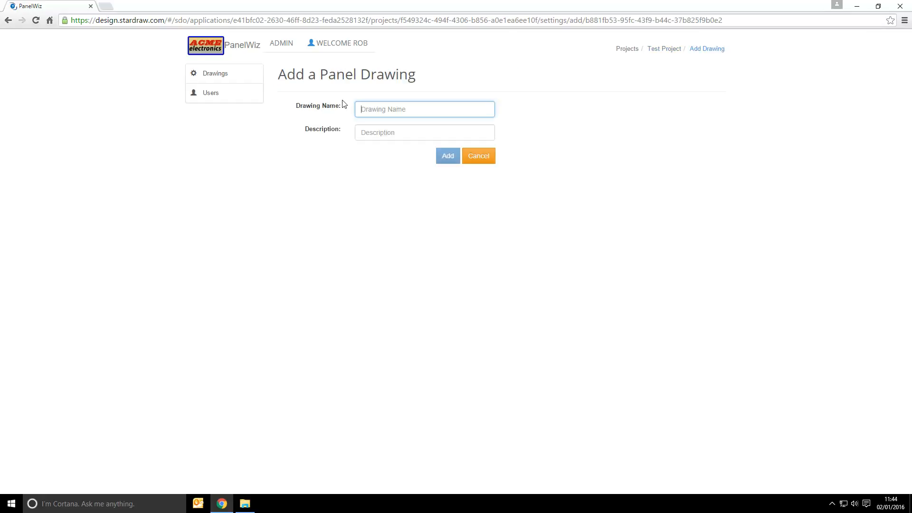
{"action": "type", "text": "FP-100"}
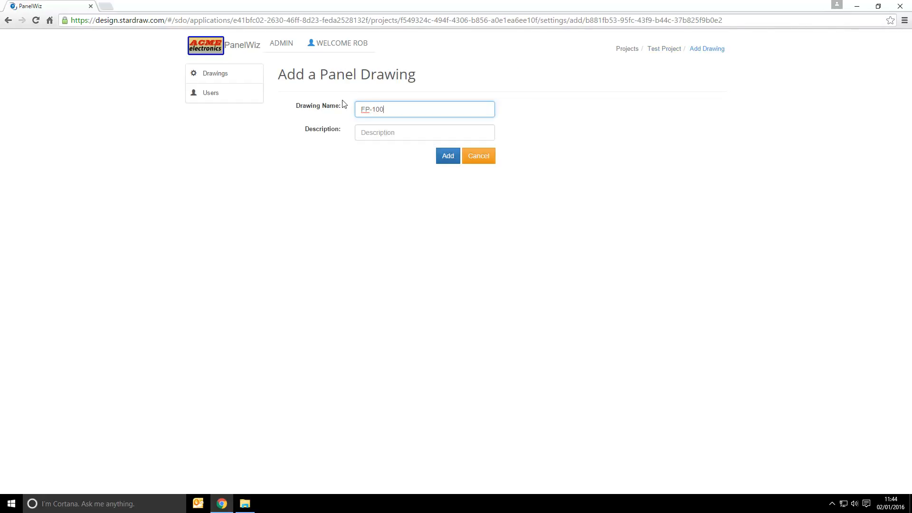
{"action": "type", "text": "Stage Lef"}
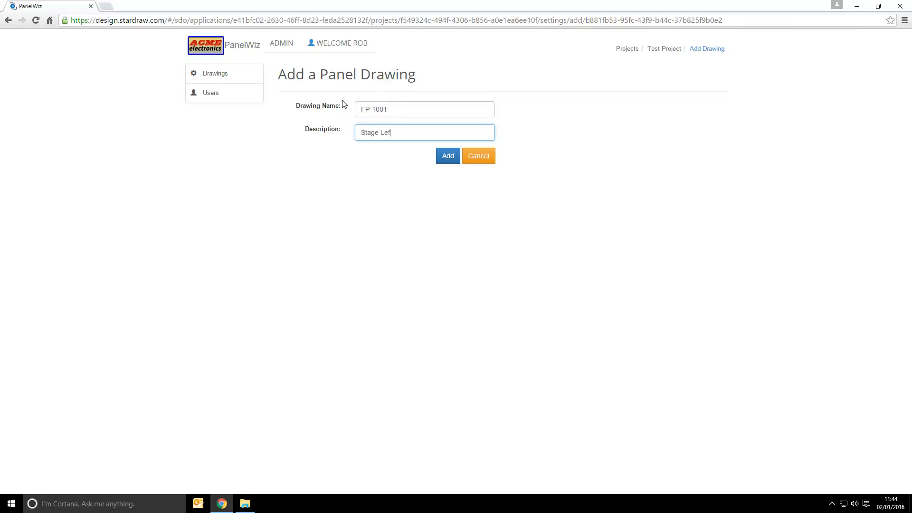
{"action": "left_click", "coordinate": [447, 155]}
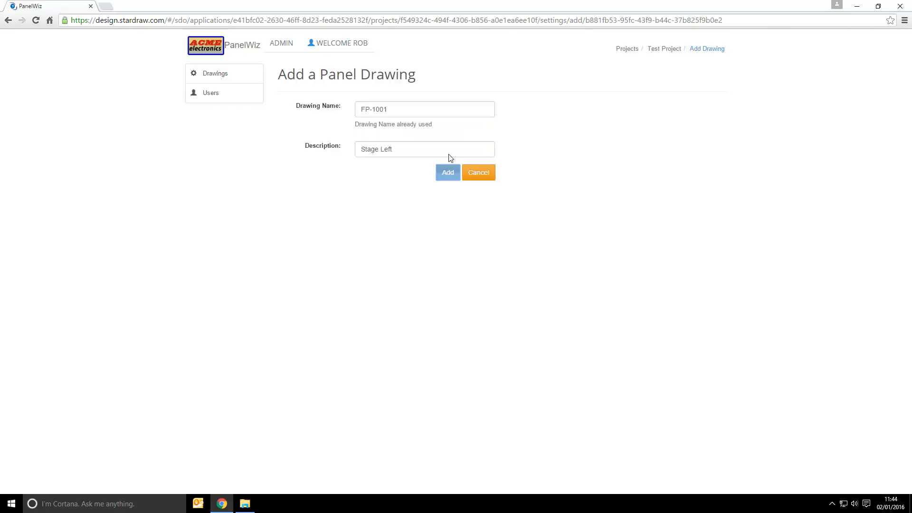
{"action": "left_click", "coordinate": [447, 172]}
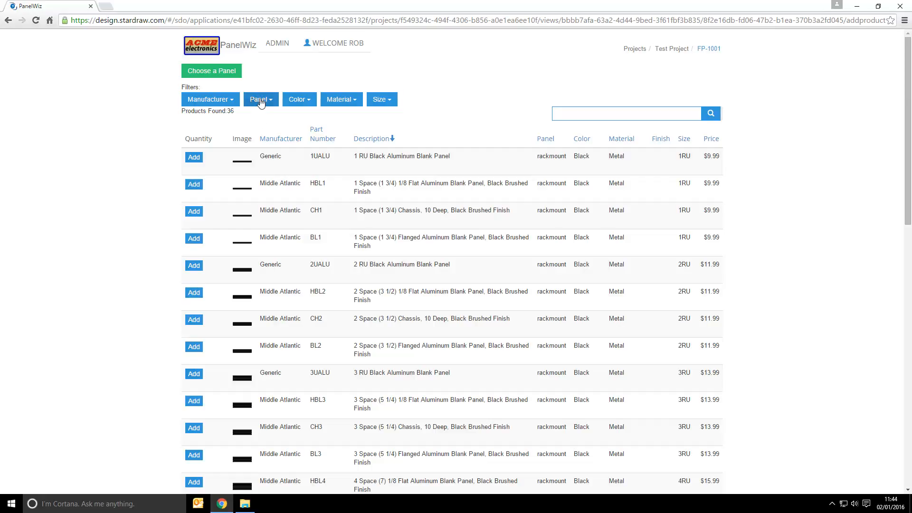
Step: Filter panels to ivory wall plates and add the US3G IV 3-gang blank plate
{"action": "left_click", "coordinate": [259, 99]}
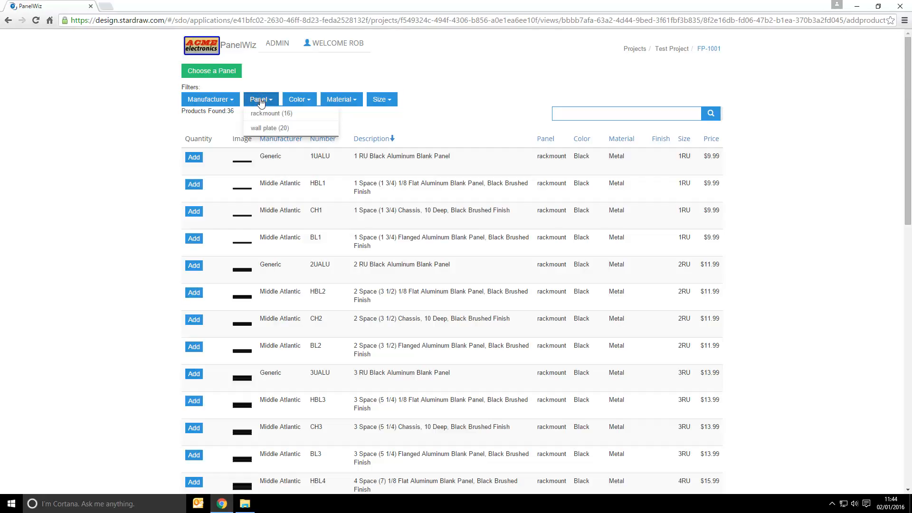
{"action": "mouse_move", "coordinate": [269, 128]}
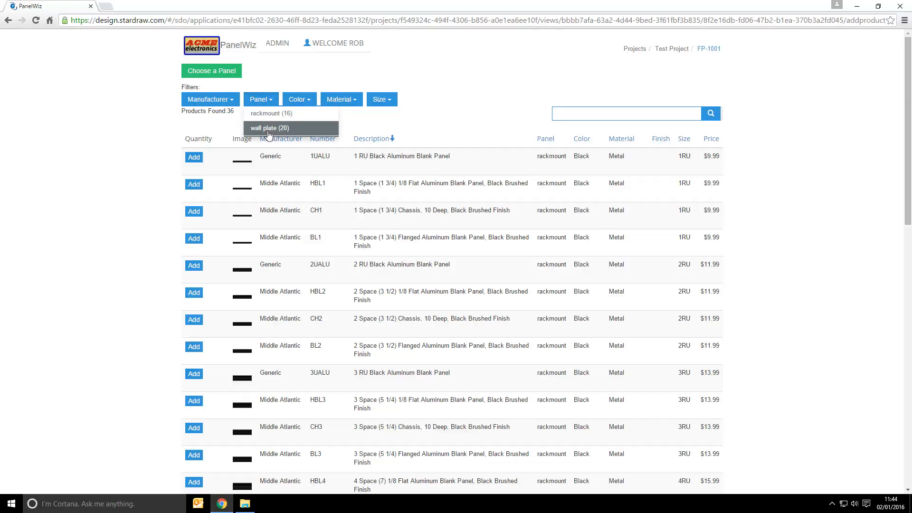
{"action": "left_click", "coordinate": [268, 128]}
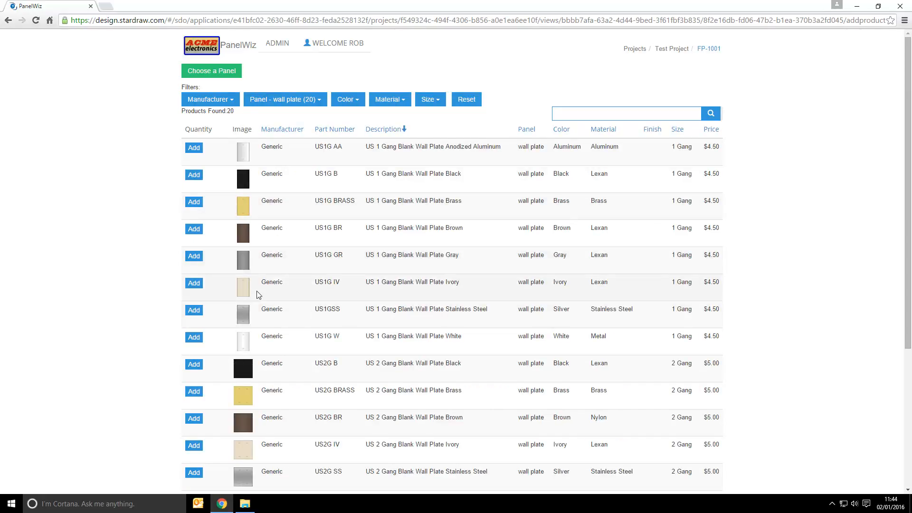
{"action": "left_click", "coordinate": [347, 99]}
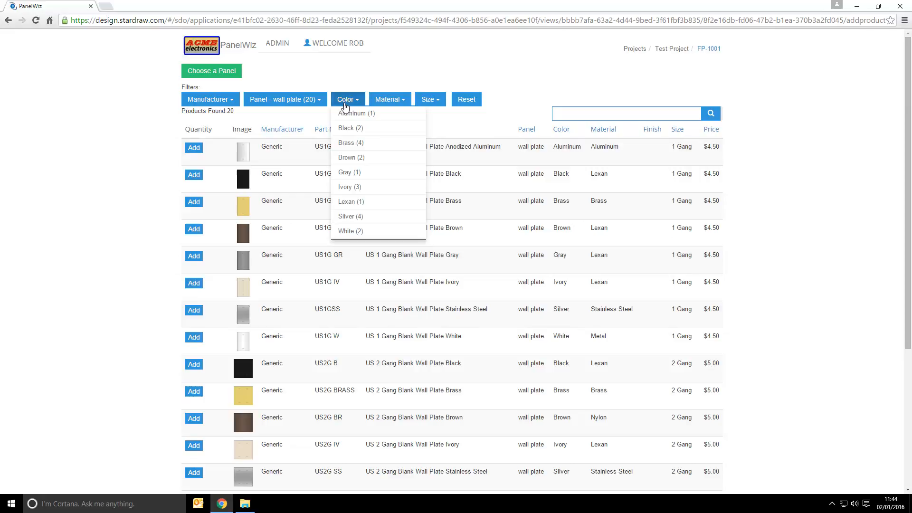
{"action": "left_click", "coordinate": [349, 187]}
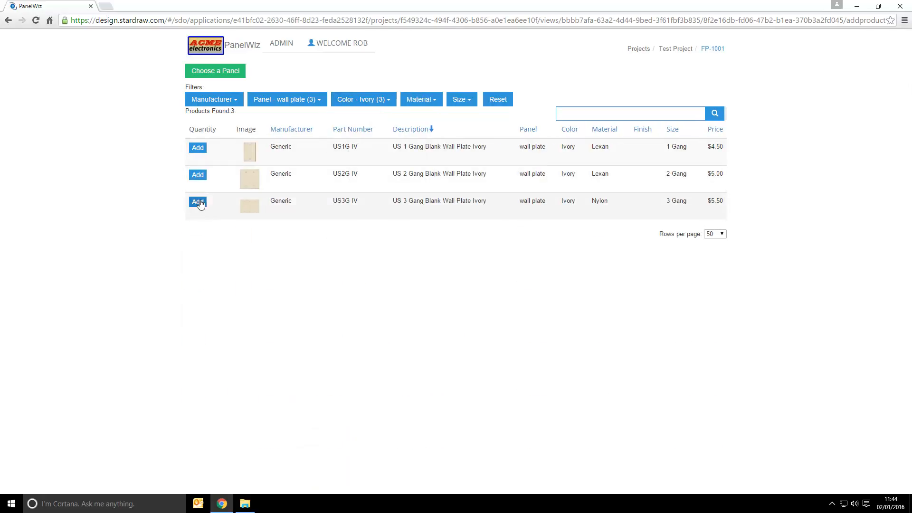
{"action": "left_click", "coordinate": [197, 202]}
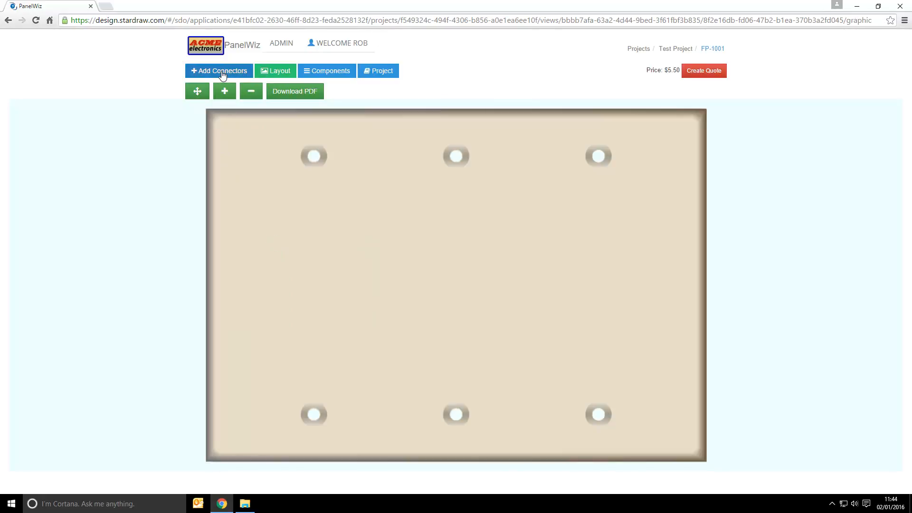
Step: Add one Neutrik NC3FD-L-1 female XLR connector from the XLR-filtered catalogue
{"action": "left_click", "coordinate": [215, 71]}
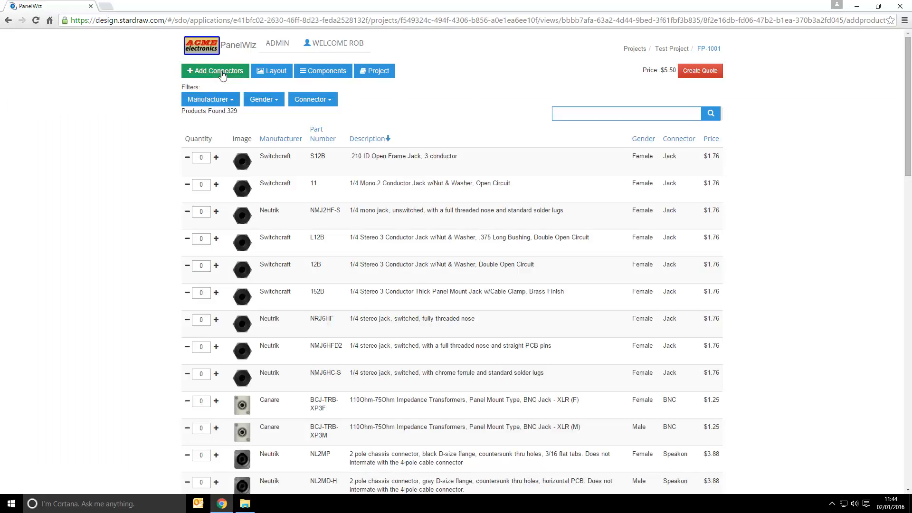
{"action": "mouse_move", "coordinate": [277, 388]}
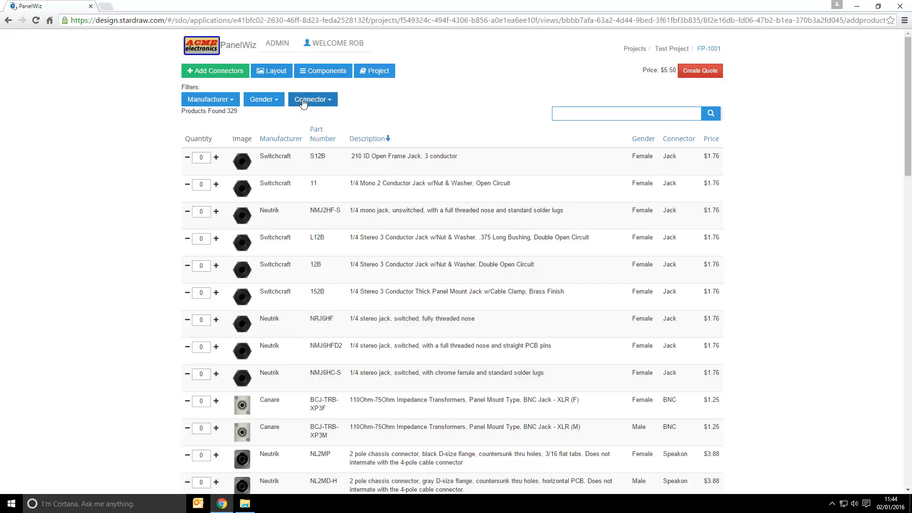
{"action": "left_click", "coordinate": [313, 98]}
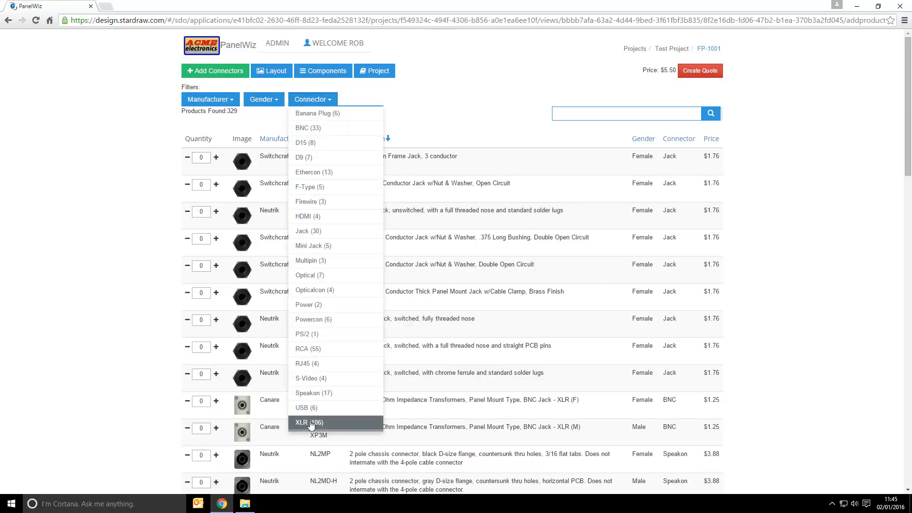
{"action": "left_click", "coordinate": [309, 422]}
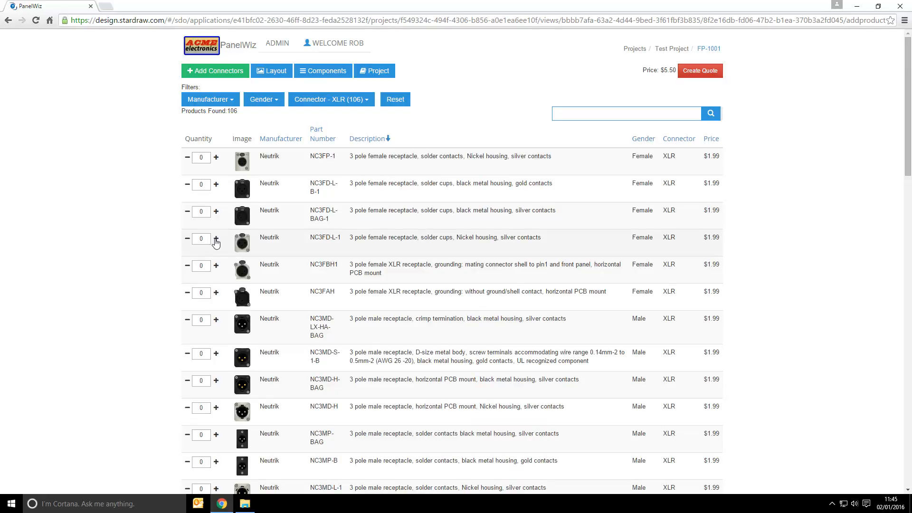
{"action": "left_click", "coordinate": [216, 239]}
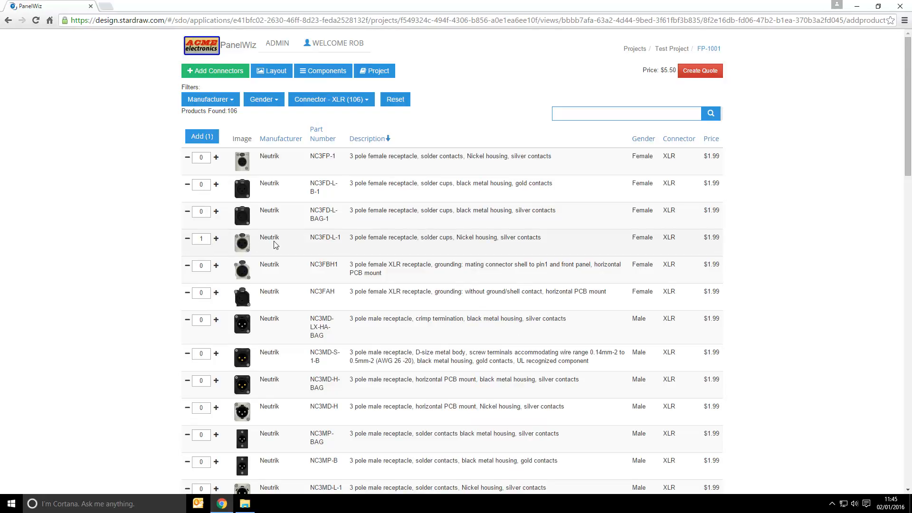
{"action": "left_click", "coordinate": [201, 135]}
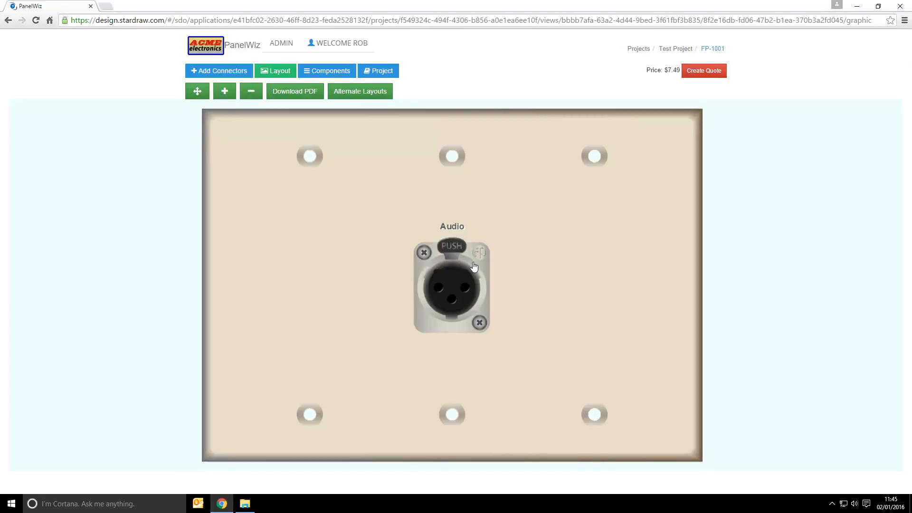
Step: Drag the Audio XLR connector to the plate's upper-left area and reopen the catalogue
{"action": "left_click", "coordinate": [451, 285]}
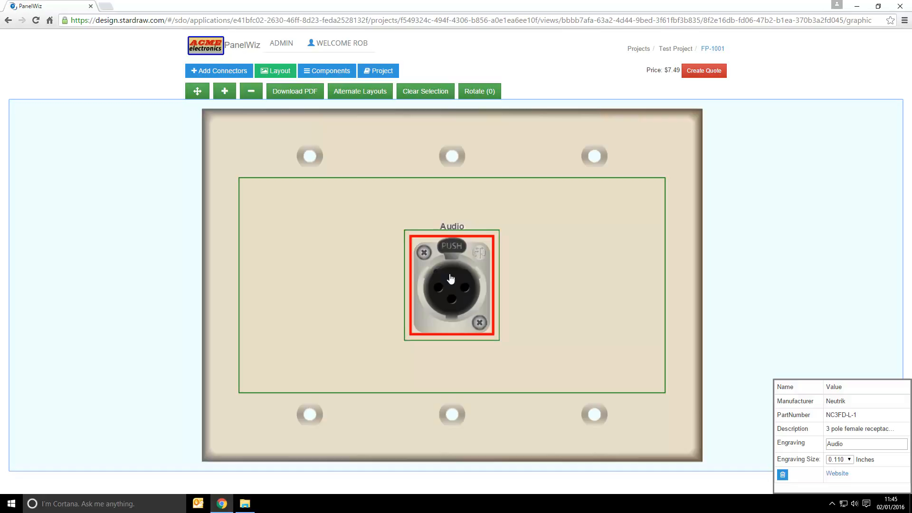
{"action": "left_click_drag", "start_coordinate": [451, 285], "coordinate": [307, 308]}
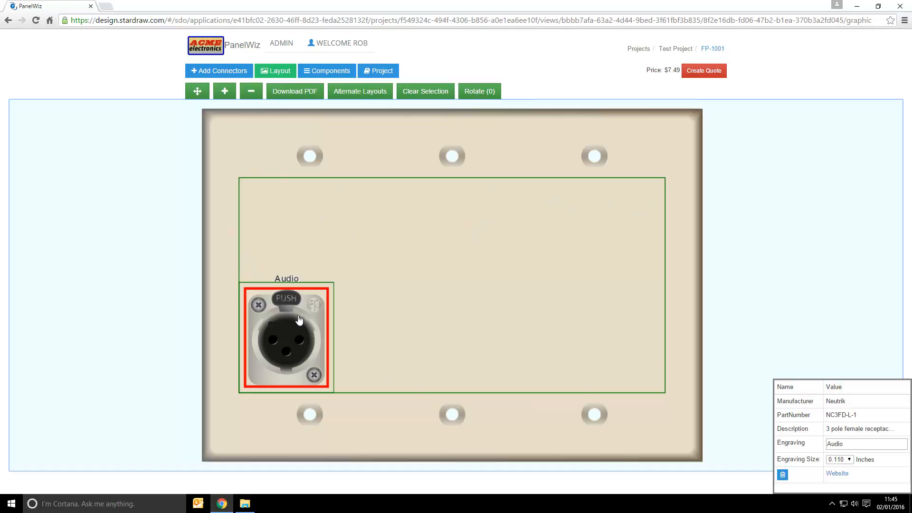
{"action": "left_click_drag", "start_coordinate": [299, 320], "coordinate": [642, 355]}
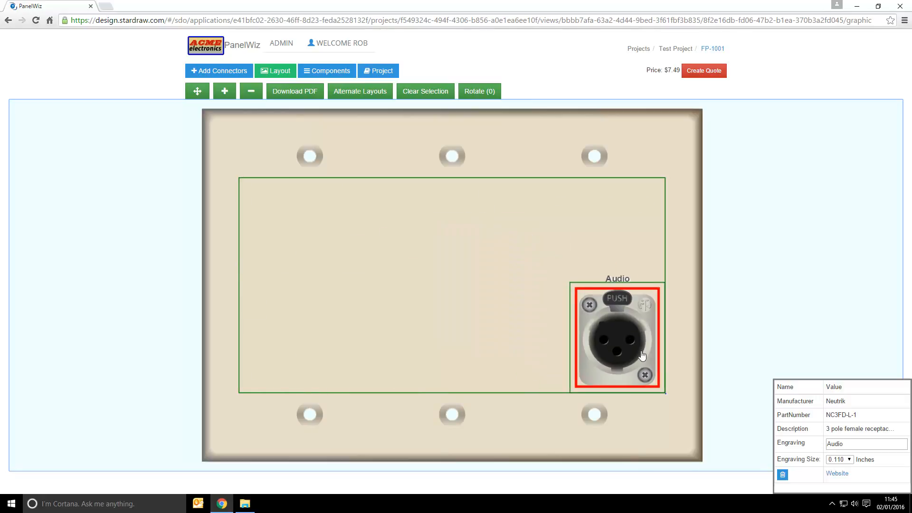
{"action": "left_click_drag", "start_coordinate": [616, 337], "coordinate": [289, 257]}
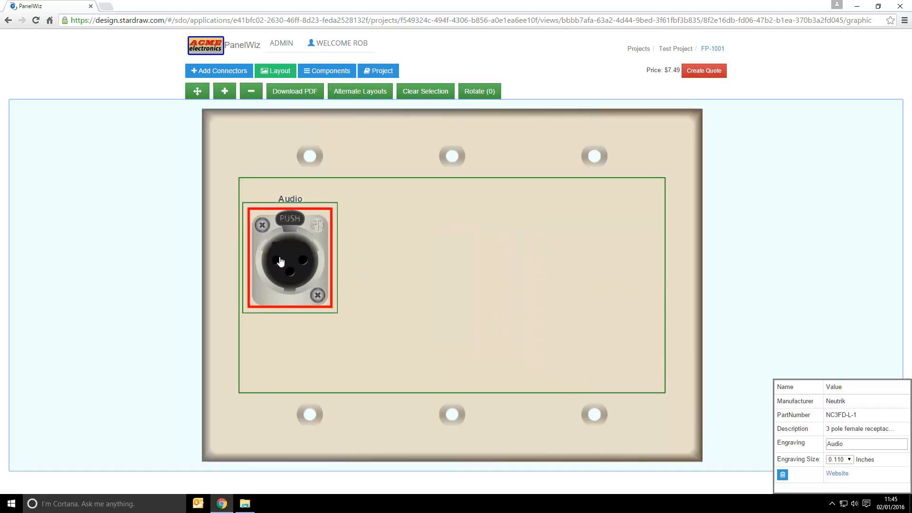
{"action": "left_click_drag", "start_coordinate": [279, 261], "coordinate": [309, 274]}
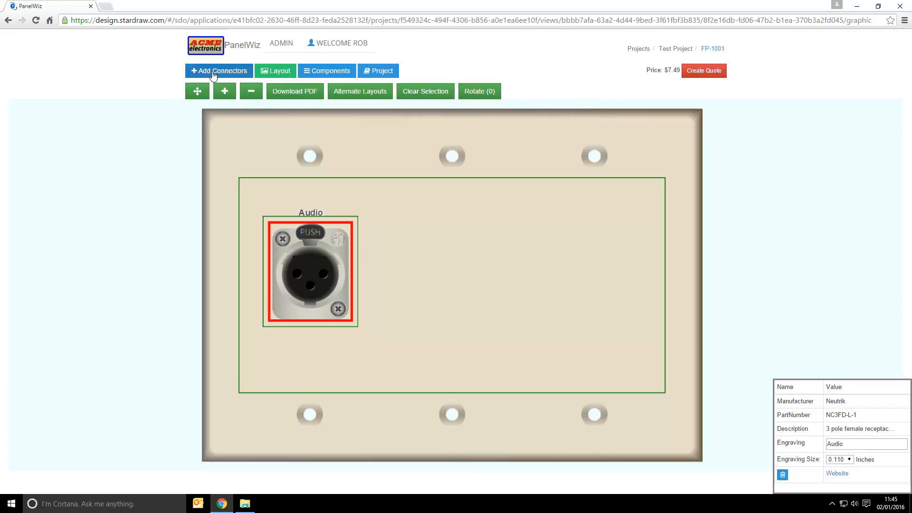
{"action": "left_click", "coordinate": [218, 71]}
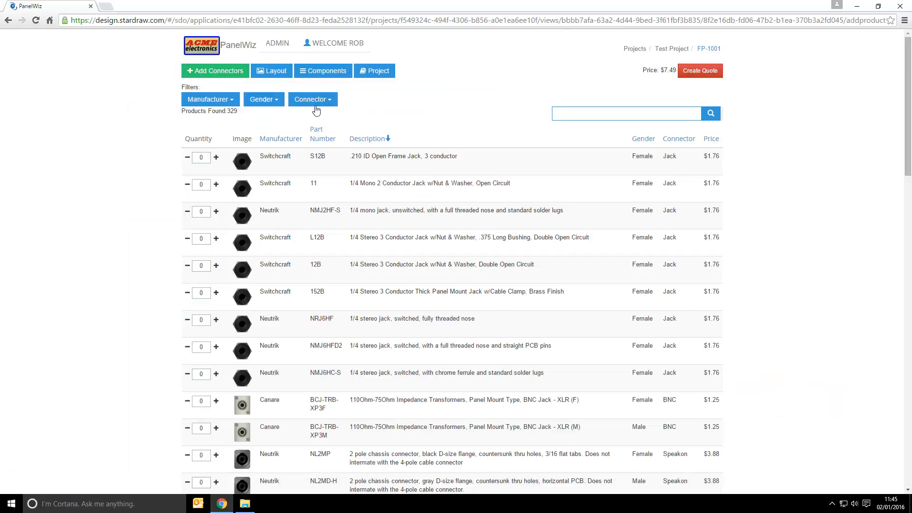
Step: Filter connectors to speakON and add two Neutrik NL4MP connectors
{"action": "left_click", "coordinate": [313, 99]}
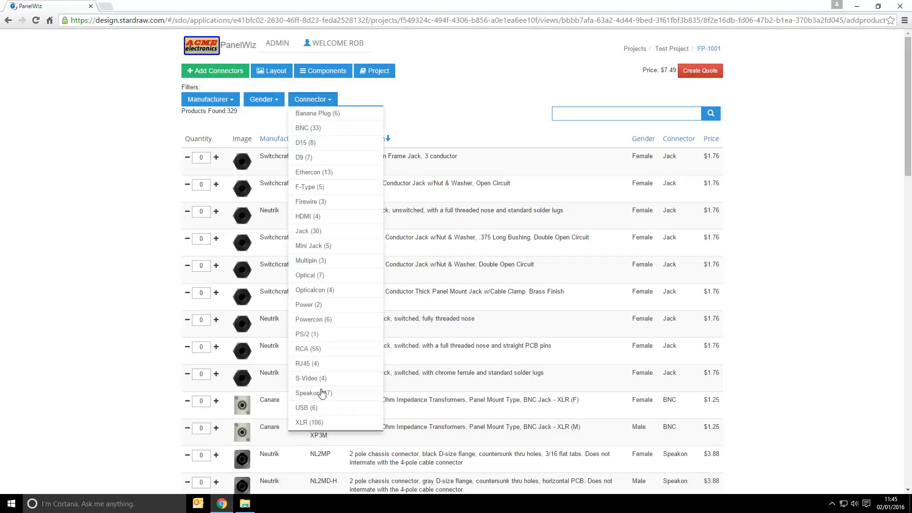
{"action": "left_click", "coordinate": [313, 392]}
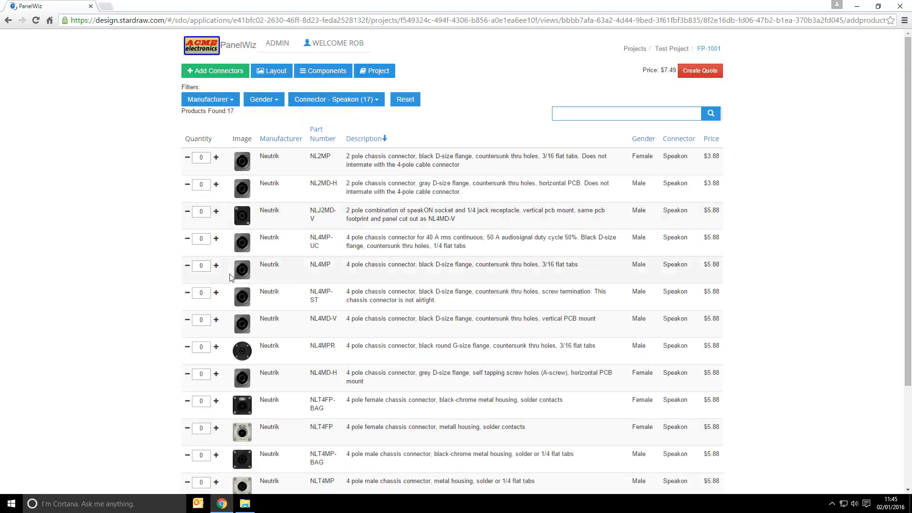
{"action": "left_click", "coordinate": [216, 265]}
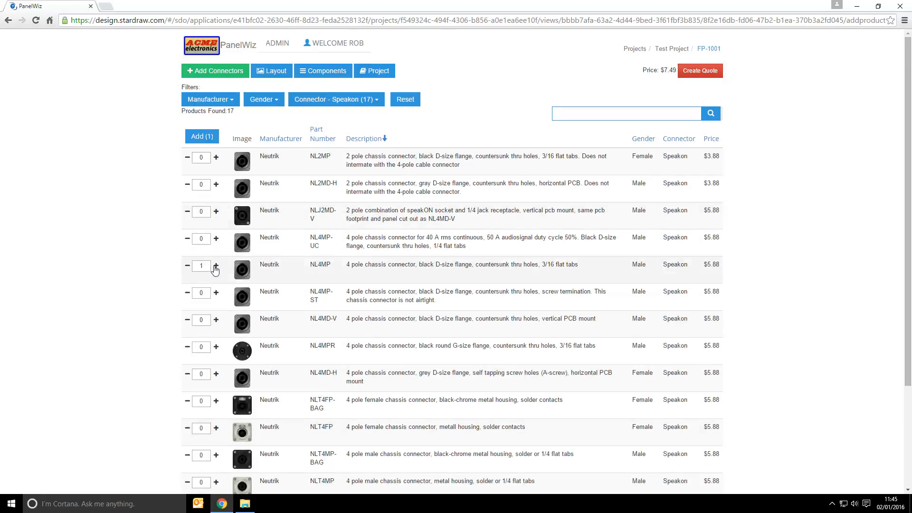
{"action": "left_click", "coordinate": [215, 266]}
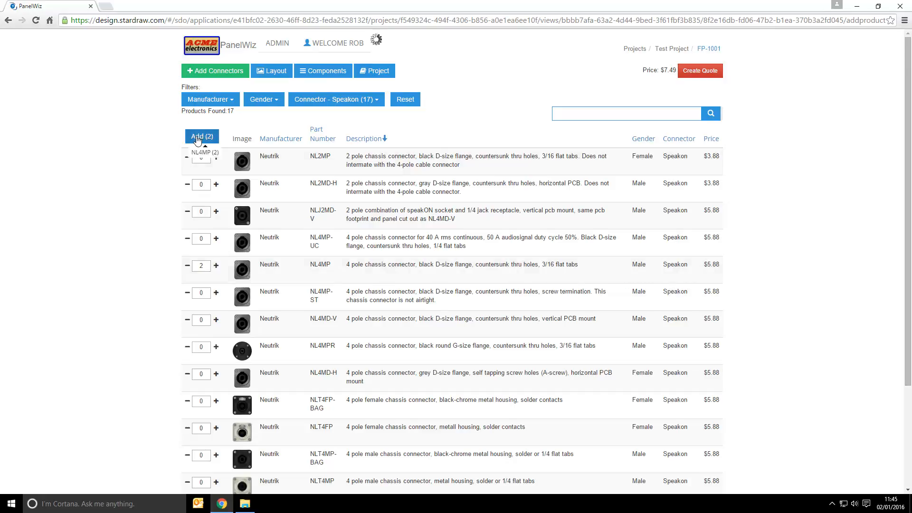
{"action": "left_click", "coordinate": [271, 70]}
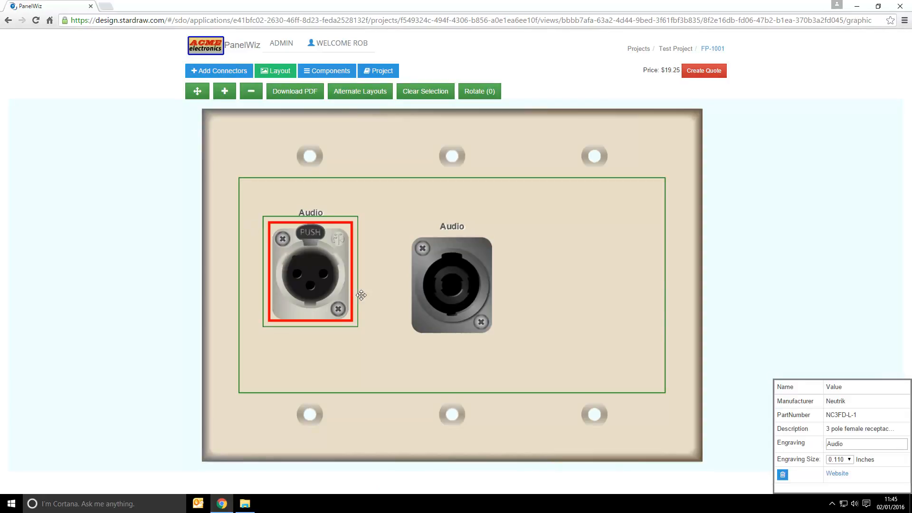
Step: Use Alternate Layouts to space both NL4MP connectors and the XLR in one row
{"action": "left_click", "coordinate": [450, 285]}
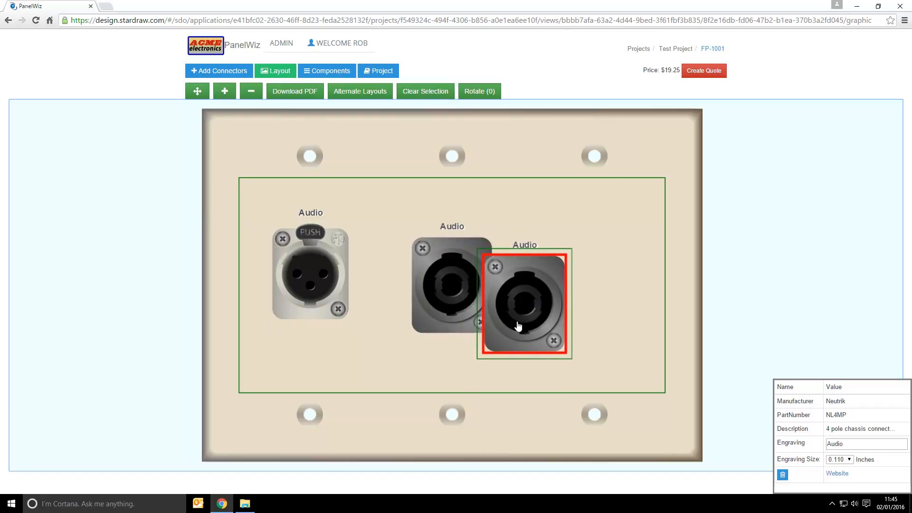
{"action": "mouse_move", "coordinate": [424, 288]}
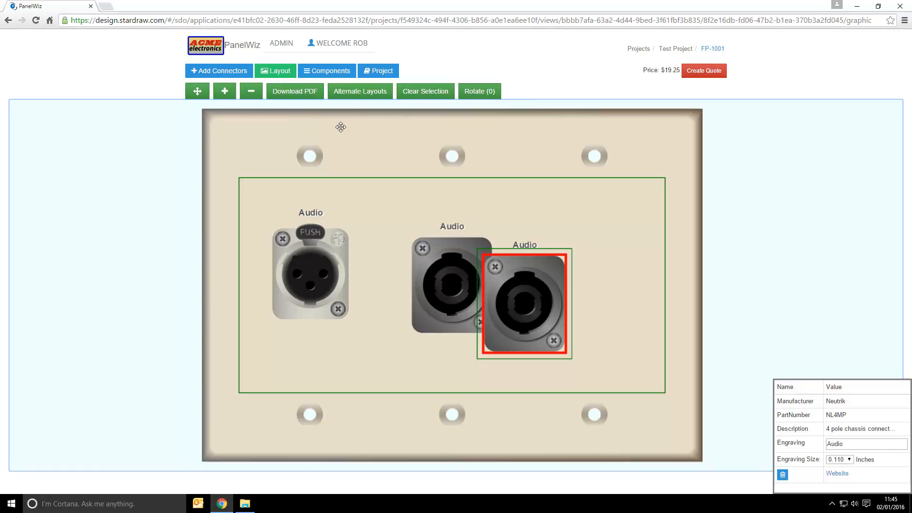
{"action": "mouse_move", "coordinate": [359, 92]}
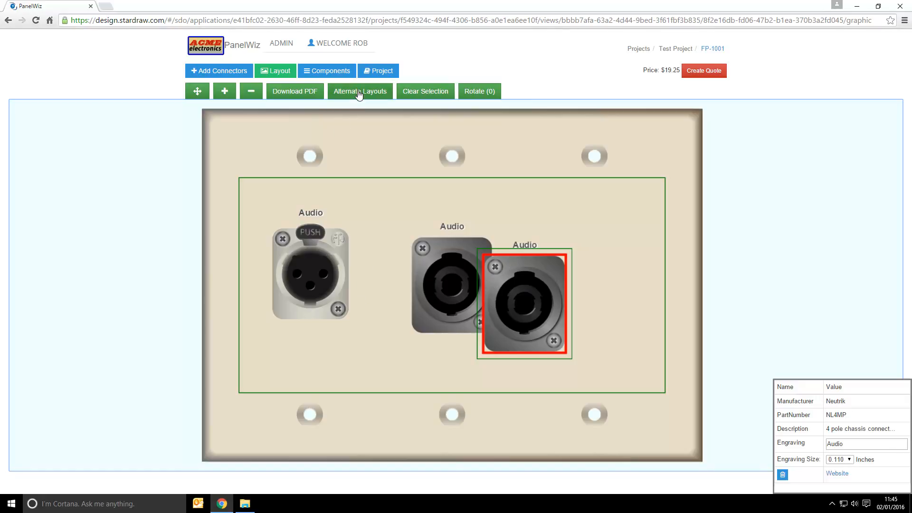
{"action": "left_click", "coordinate": [359, 91]}
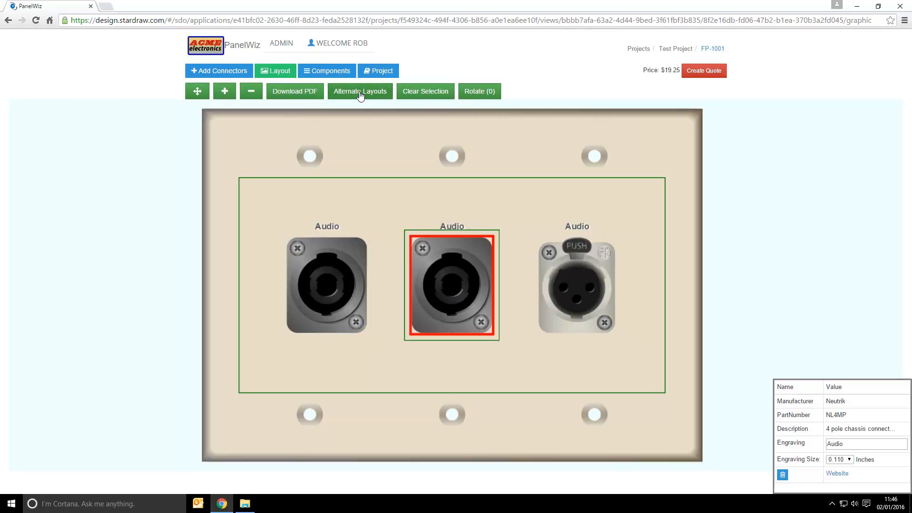
{"action": "mouse_move", "coordinate": [459, 281]}
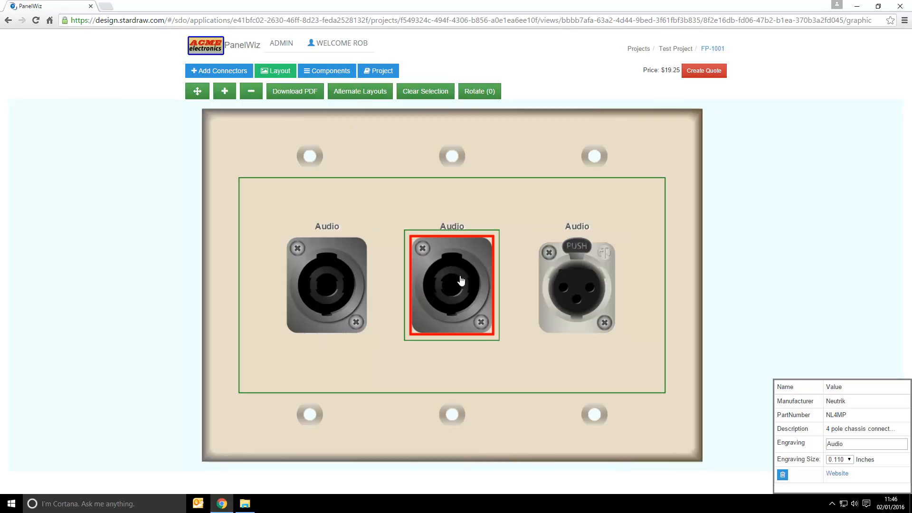
{"action": "mouse_move", "coordinate": [539, 280]}
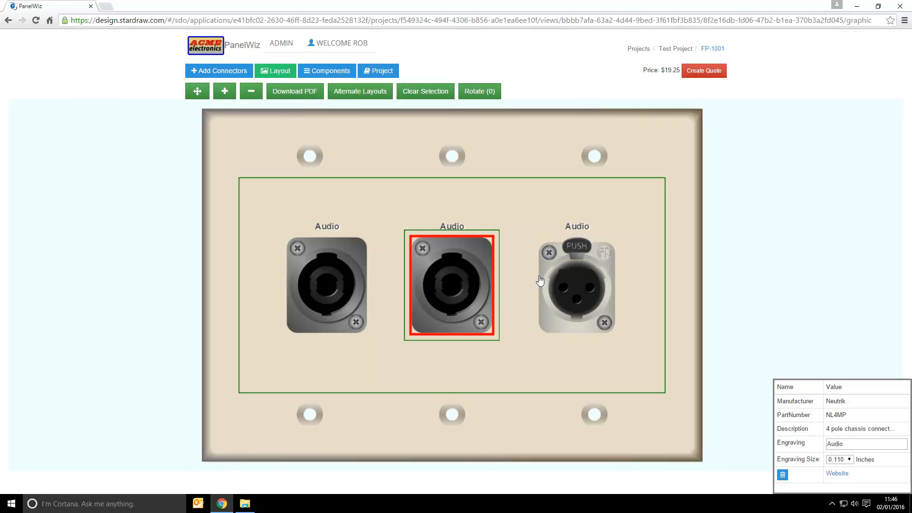
{"action": "left_click", "coordinate": [326, 285]}
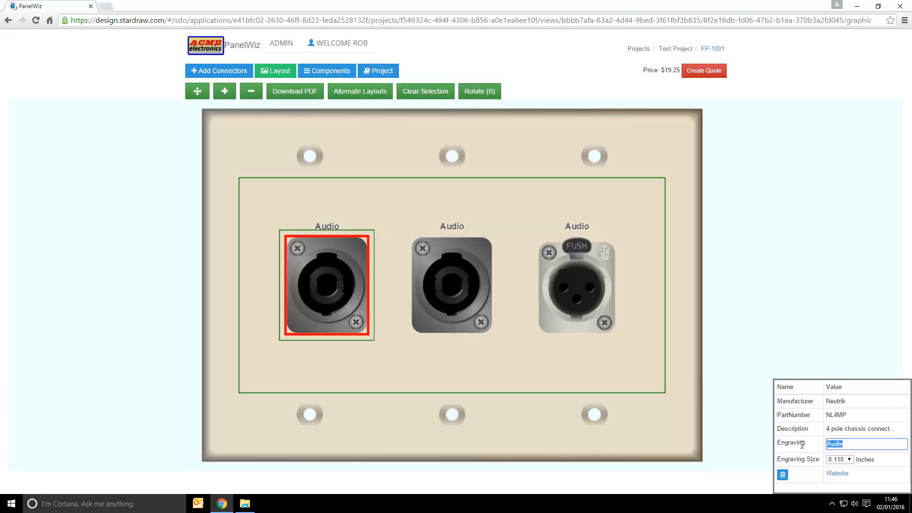
Step: Set engravings Speaker 1, Speaker 2 and Mic on the three connectors, then clear selection
{"action": "type", "text": "Speaker 1"}
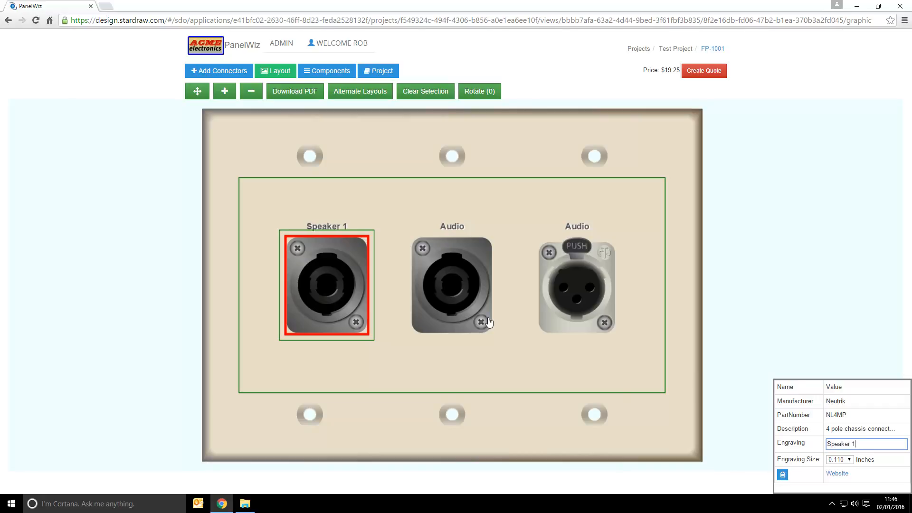
{"action": "left_click", "coordinate": [451, 285]}
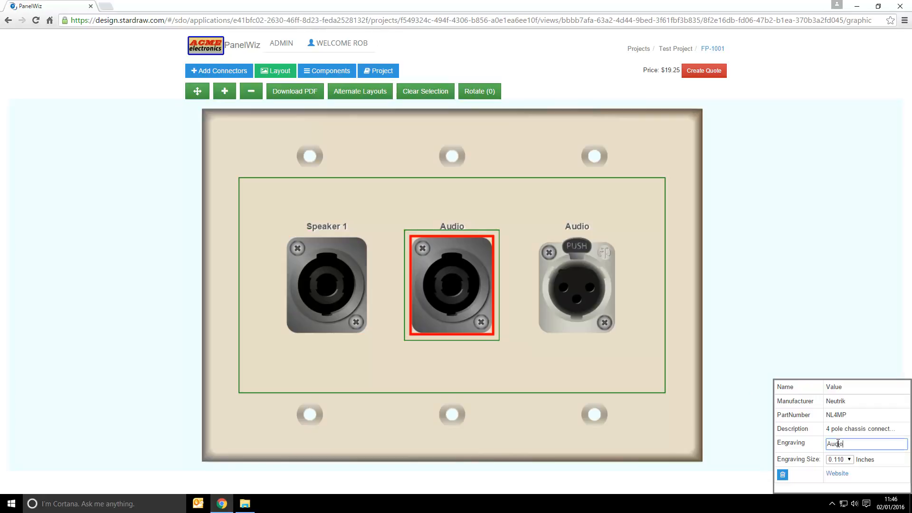
{"action": "type", "text": "Speaker 2"}
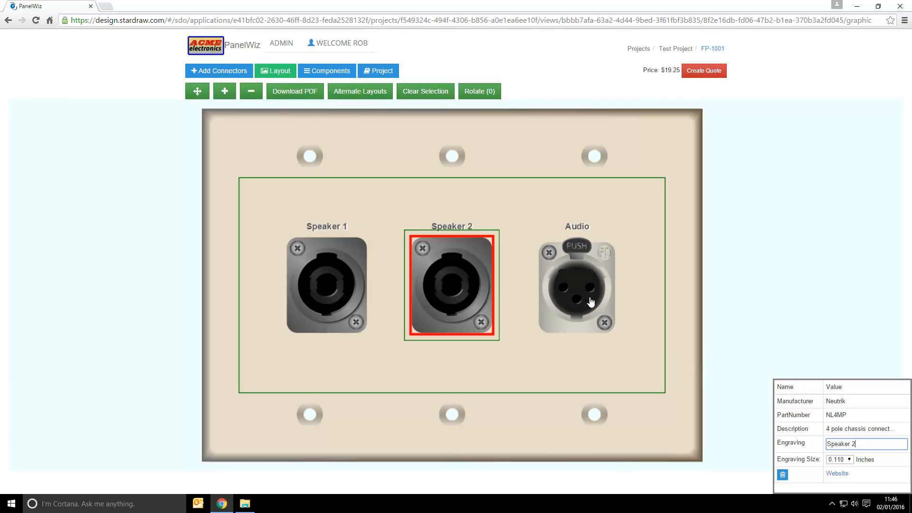
{"action": "left_click", "coordinate": [576, 285]}
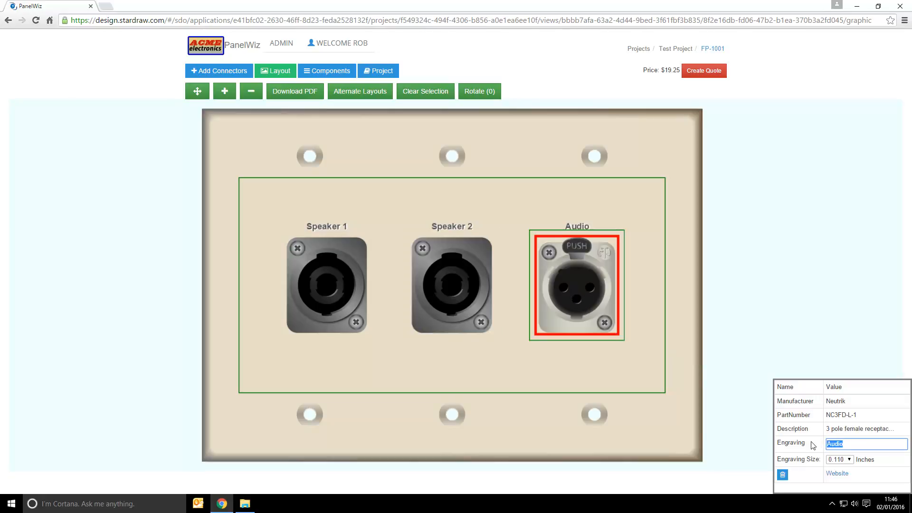
{"action": "type", "text": "Mic"}
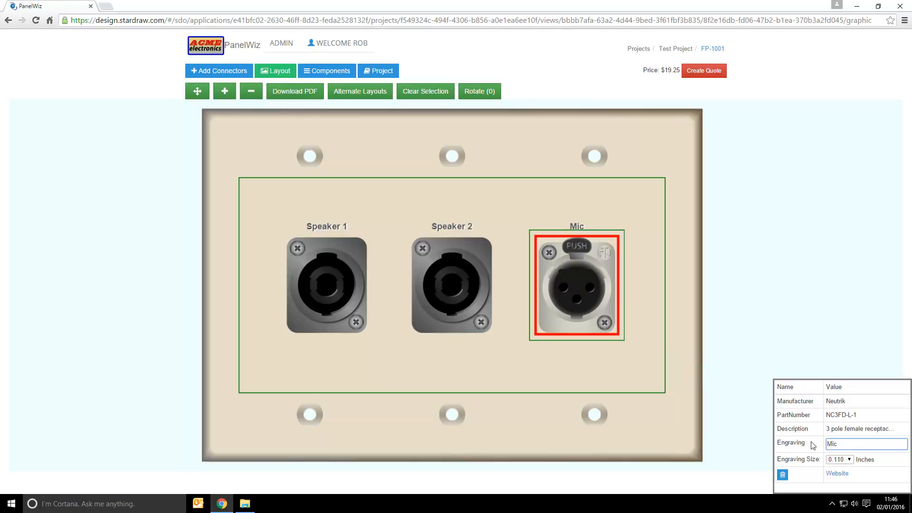
{"action": "left_click", "coordinate": [425, 91]}
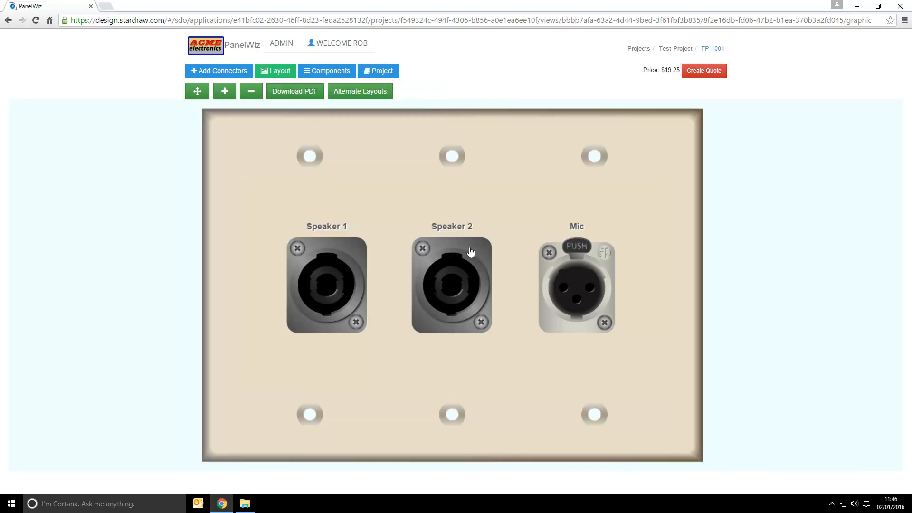
{"action": "mouse_move", "coordinate": [342, 240]}
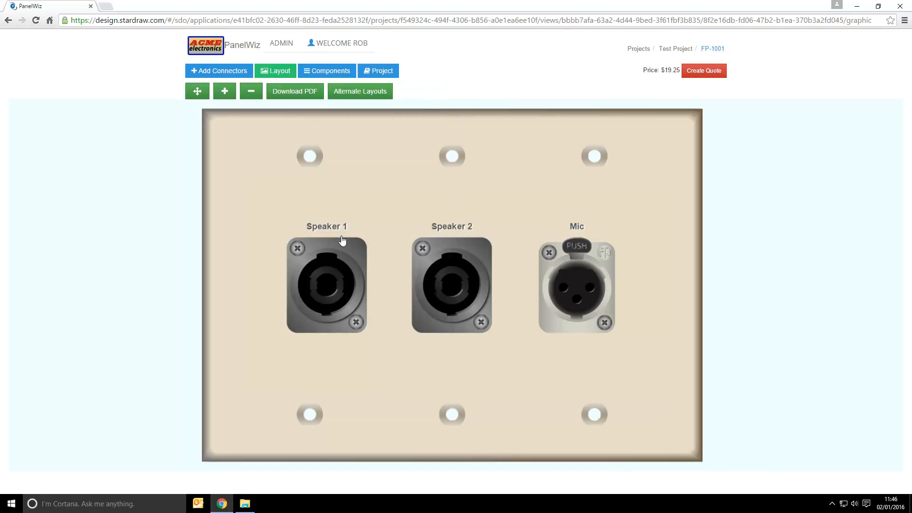
{"action": "mouse_move", "coordinate": [660, 80]}
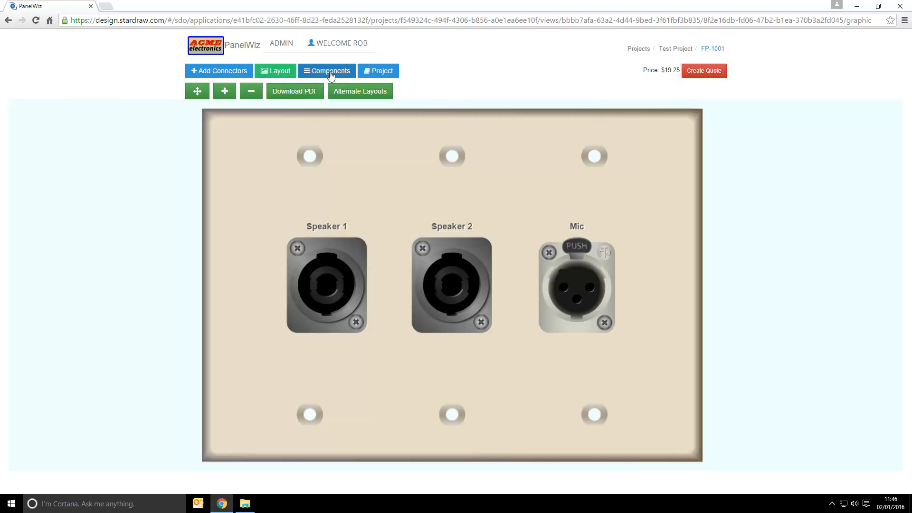
Step: Show the Components tab listing four products, their engravings and the $19.25 total
{"action": "left_click", "coordinate": [326, 70]}
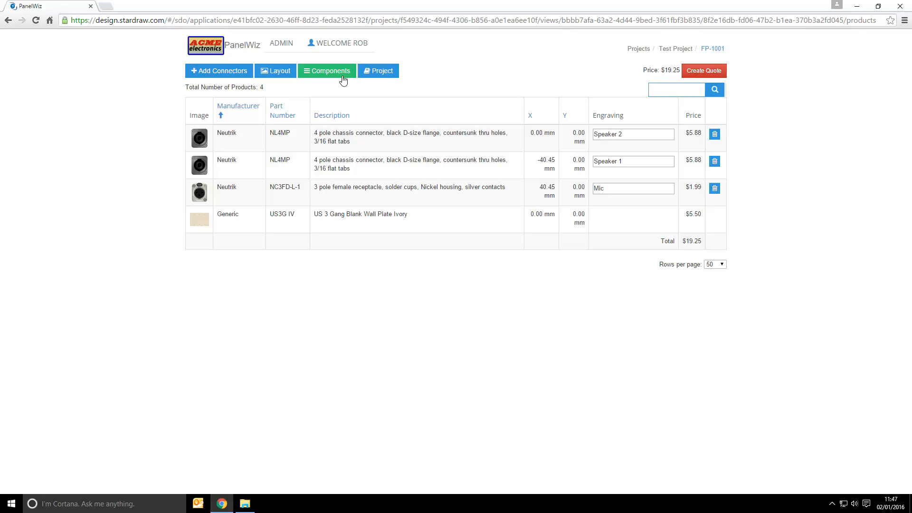
Step: Download the plate layout as FP-1001.pdf and open it for review
{"action": "left_click", "coordinate": [275, 71]}
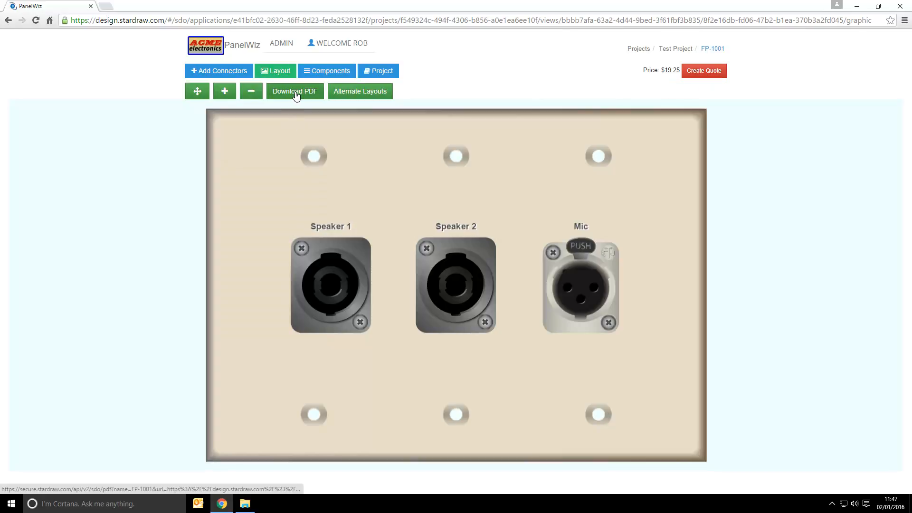
{"action": "left_click", "coordinate": [295, 91]}
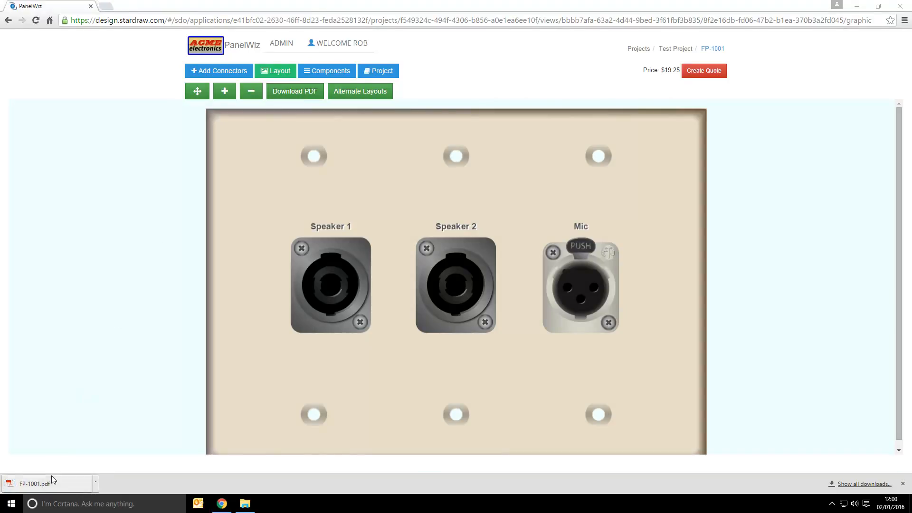
{"action": "left_click", "coordinate": [44, 484]}
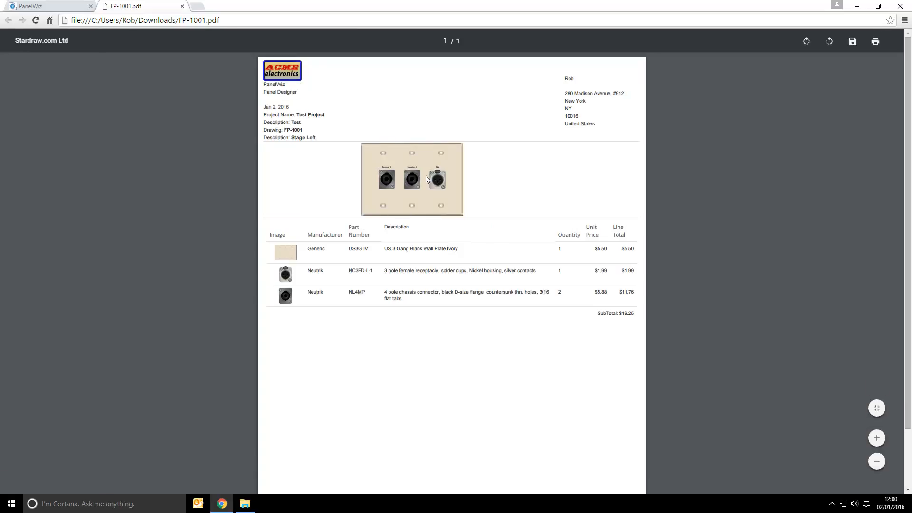
{"action": "mouse_move", "coordinate": [355, 289]}
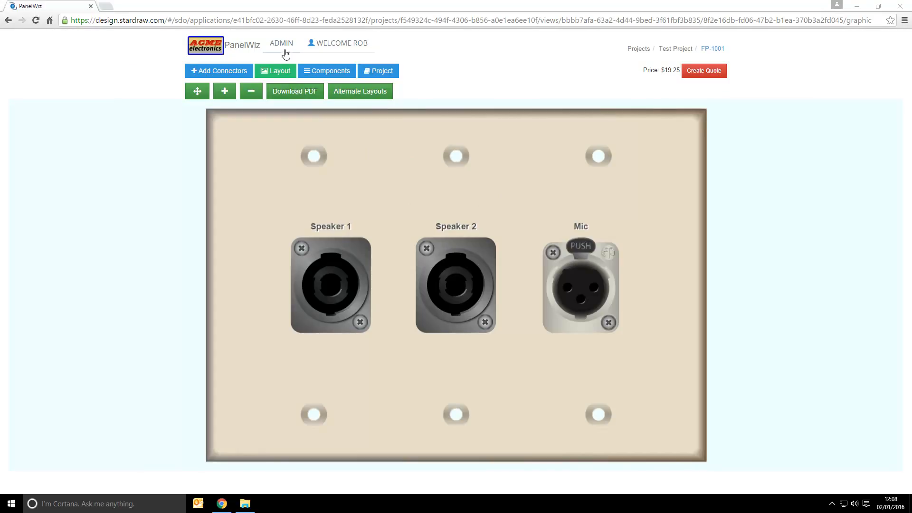
Step: Browse the admin Settings and Files pages, then return to the Projects list
{"action": "left_click", "coordinate": [281, 42]}
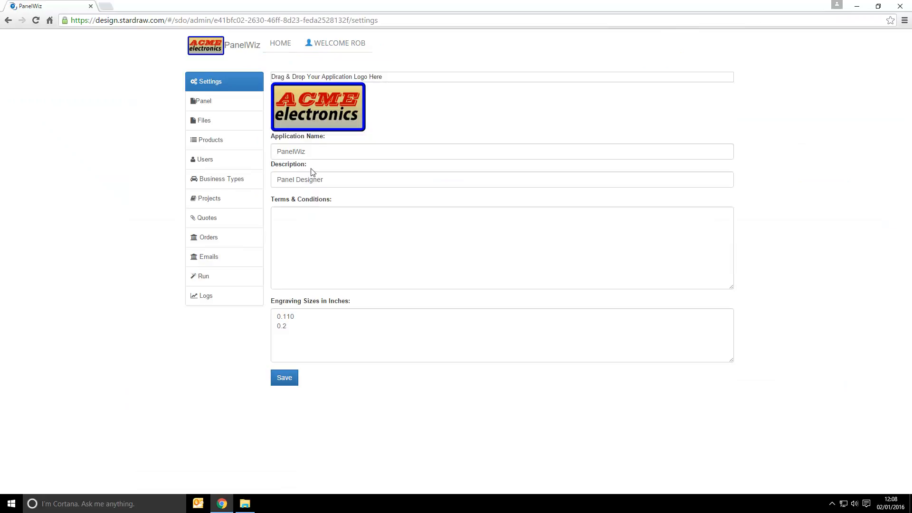
{"action": "left_click", "coordinate": [204, 120]}
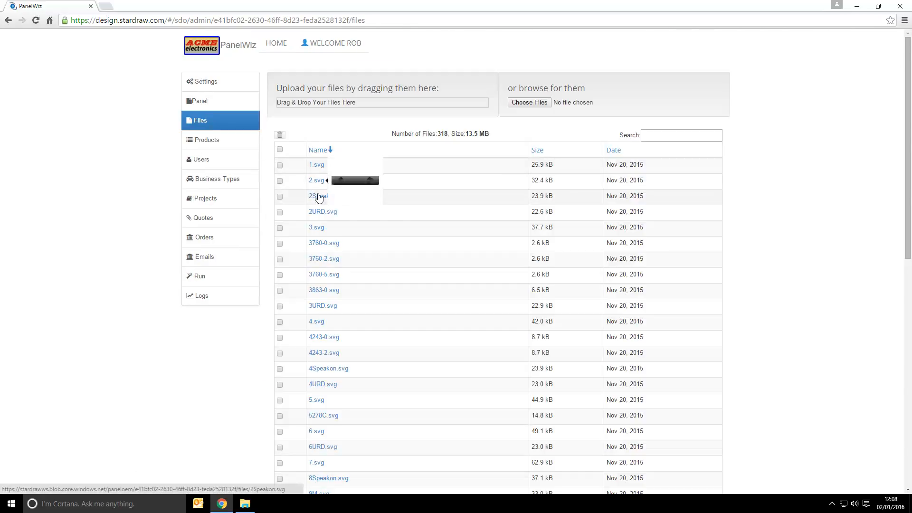
{"action": "mouse_move", "coordinate": [321, 211]}
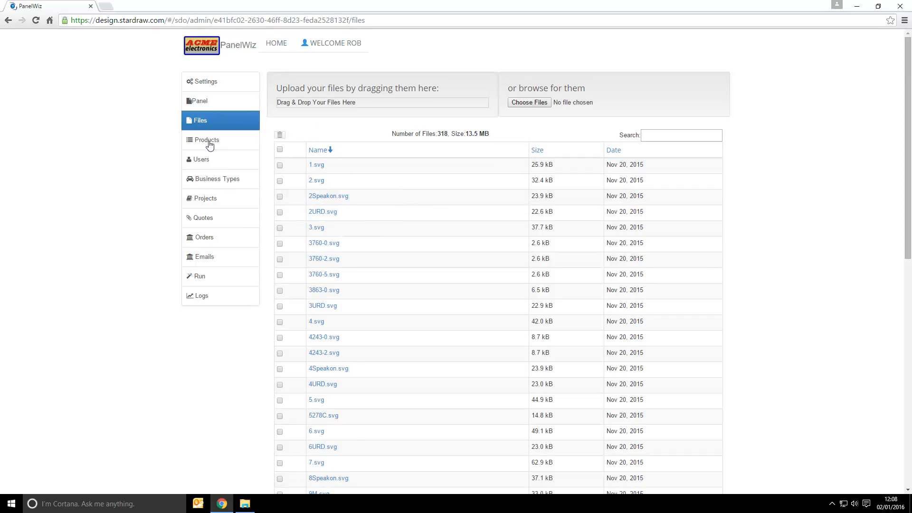
{"action": "left_click", "coordinate": [206, 140]}
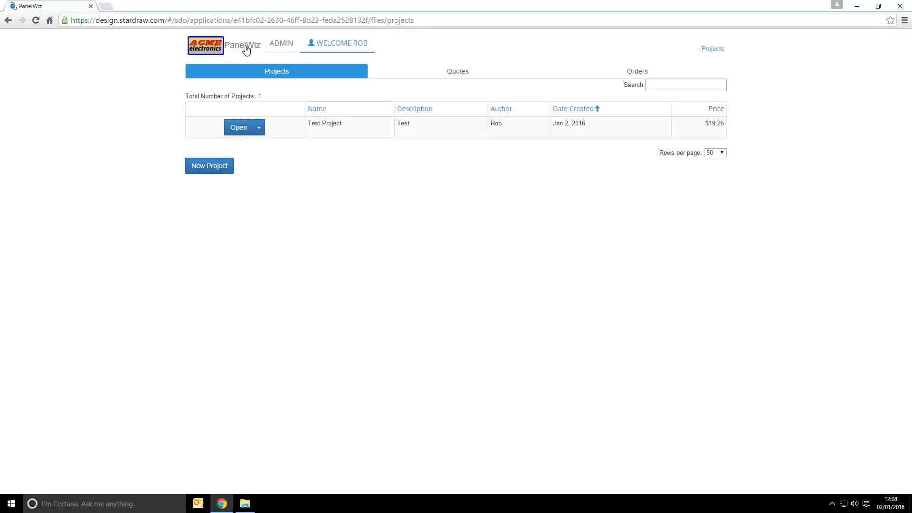
Step: Open Test Project and then its FP-1001 drawing
{"action": "left_click", "coordinate": [238, 127]}
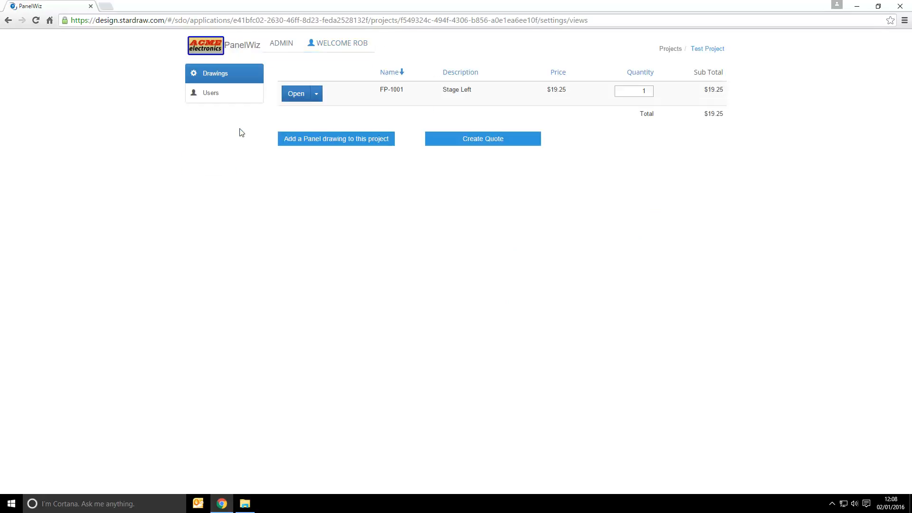
{"action": "left_click", "coordinate": [295, 93]}
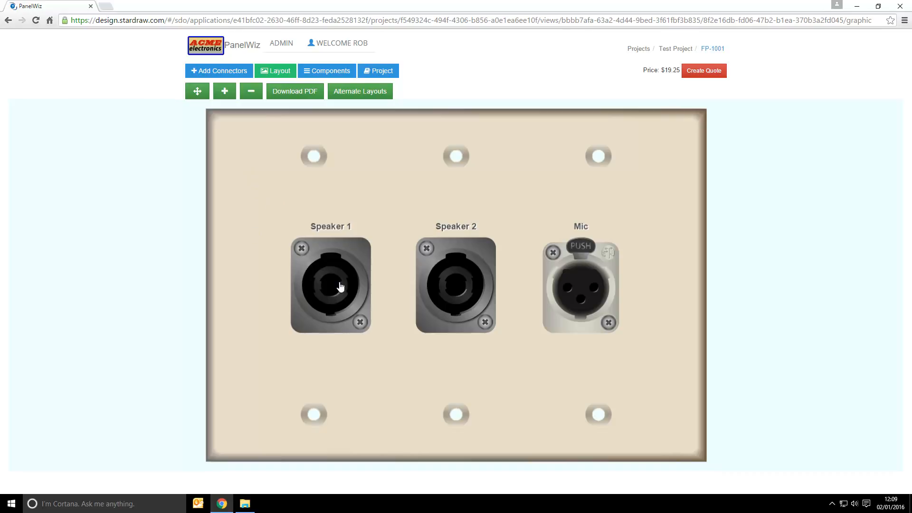
{"action": "mouse_move", "coordinate": [565, 301]}
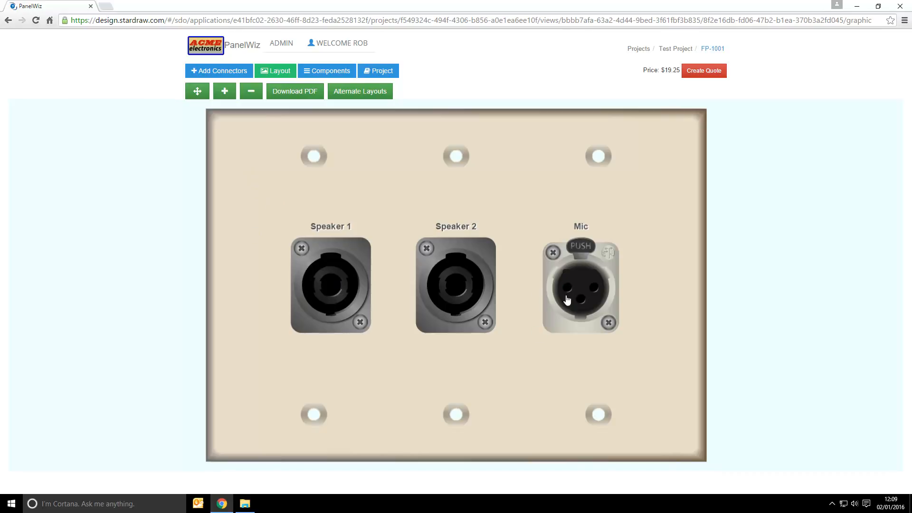
{"action": "mouse_move", "coordinate": [669, 83]}
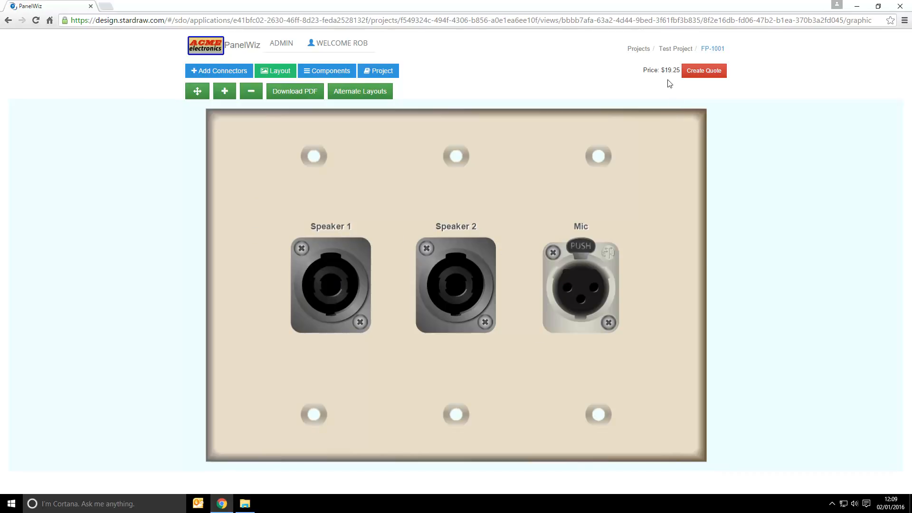
{"action": "mouse_move", "coordinate": [697, 78]}
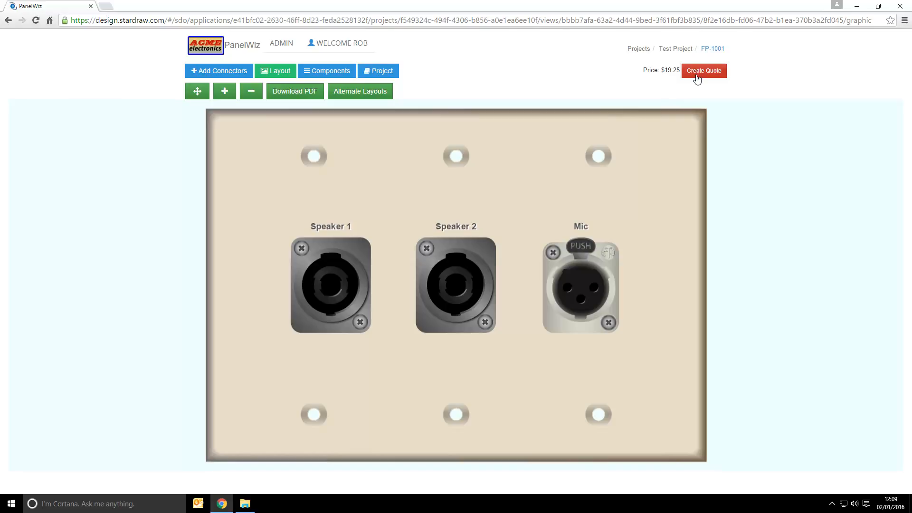
{"action": "mouse_move", "coordinate": [571, 203]}
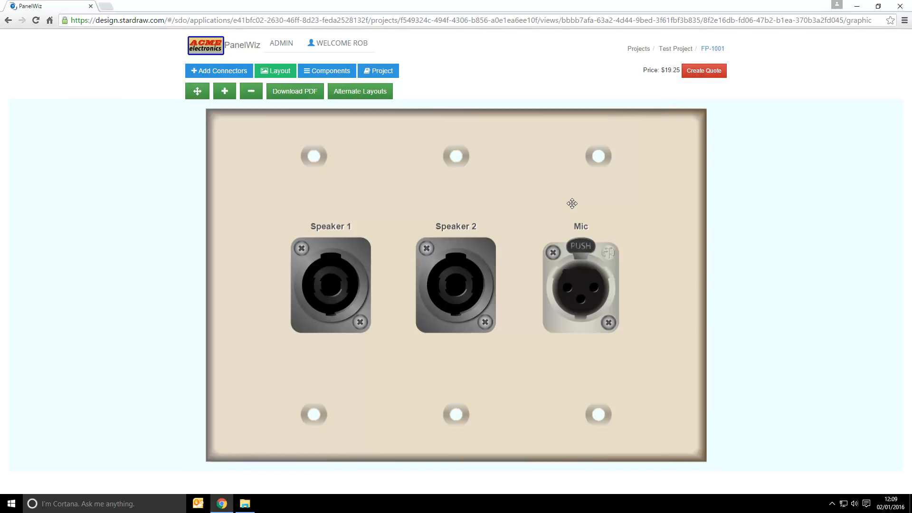